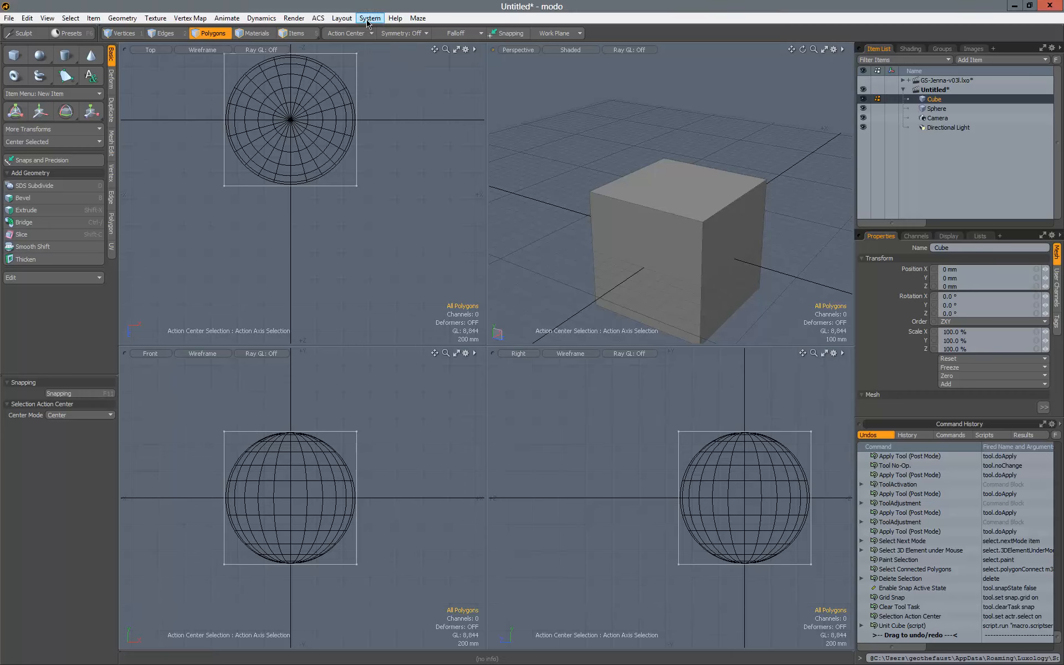
Step: Run JJ-MayaLike-SnapON2Vert-ACAuto.LXM from the JJ_Customs folder via System > Run Script
{"action": "left_click", "coordinate": [370, 18]}
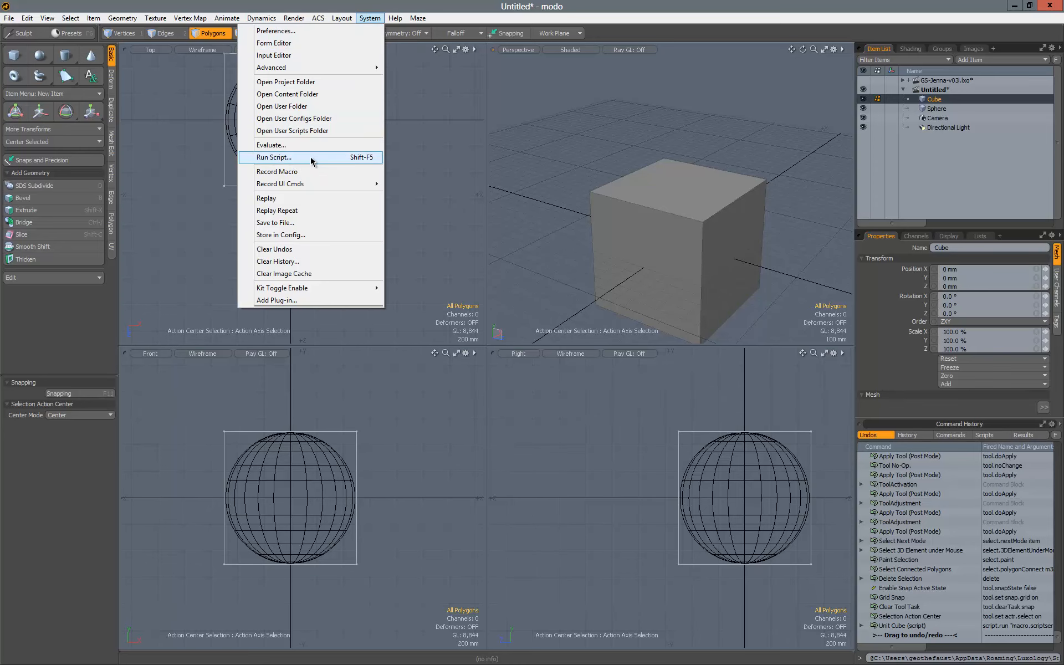
{"action": "left_click", "coordinate": [274, 156]}
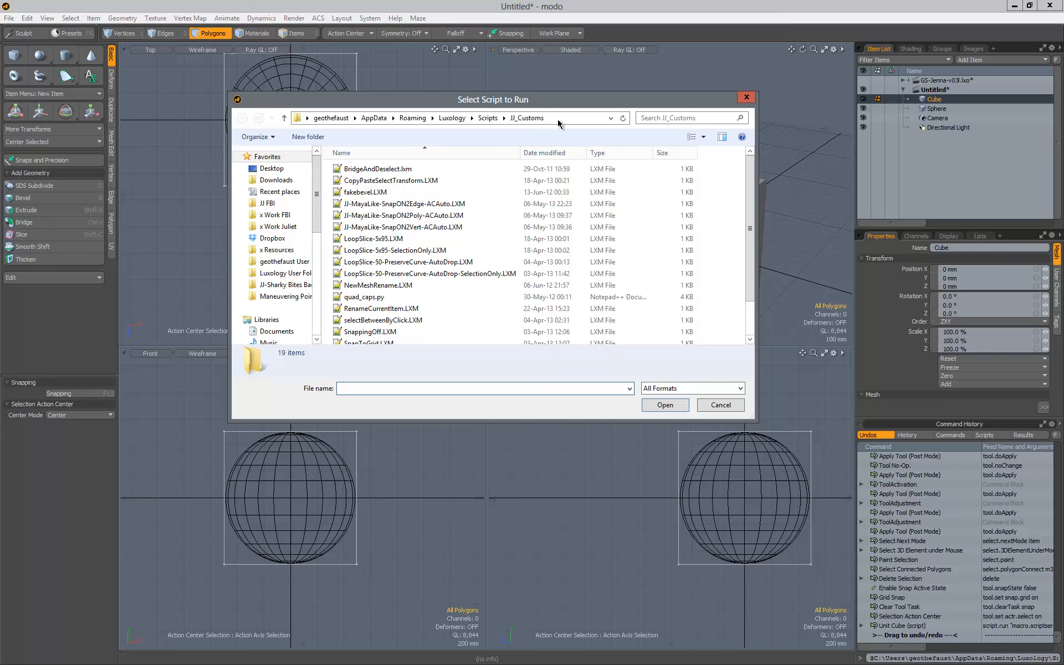
{"action": "left_click", "coordinate": [448, 119]}
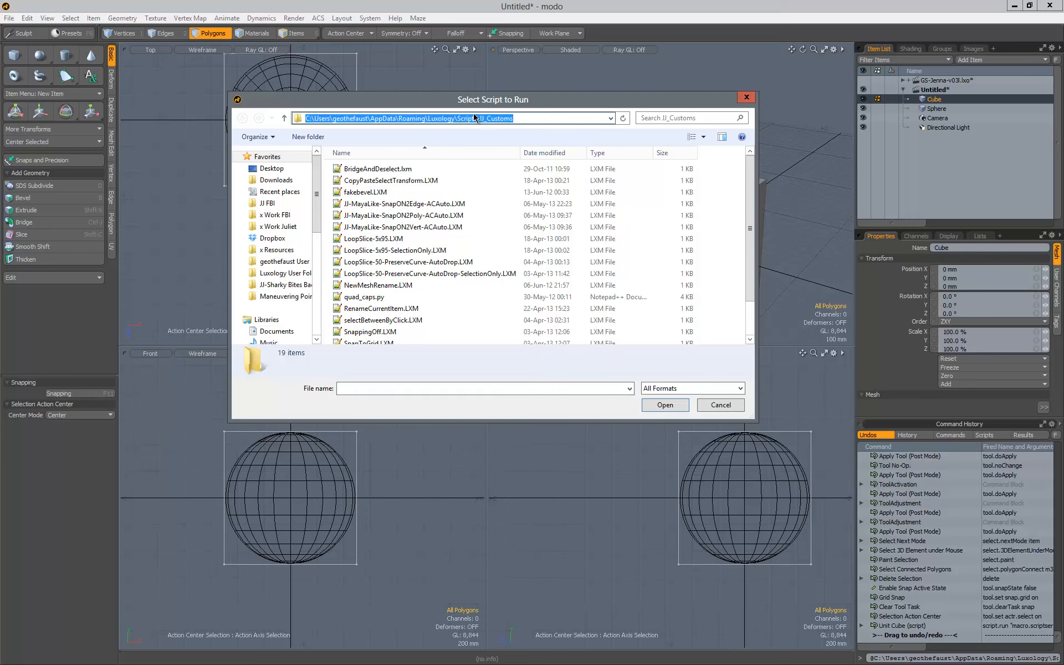
{"action": "left_click", "coordinate": [402, 226]}
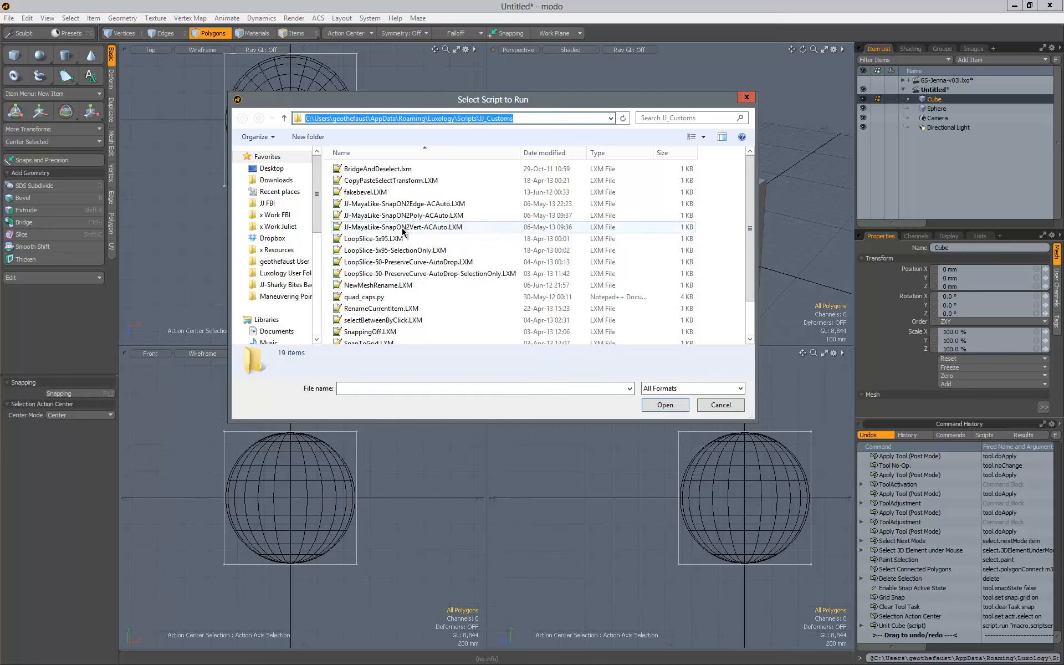
{"action": "left_click", "coordinate": [719, 405]}
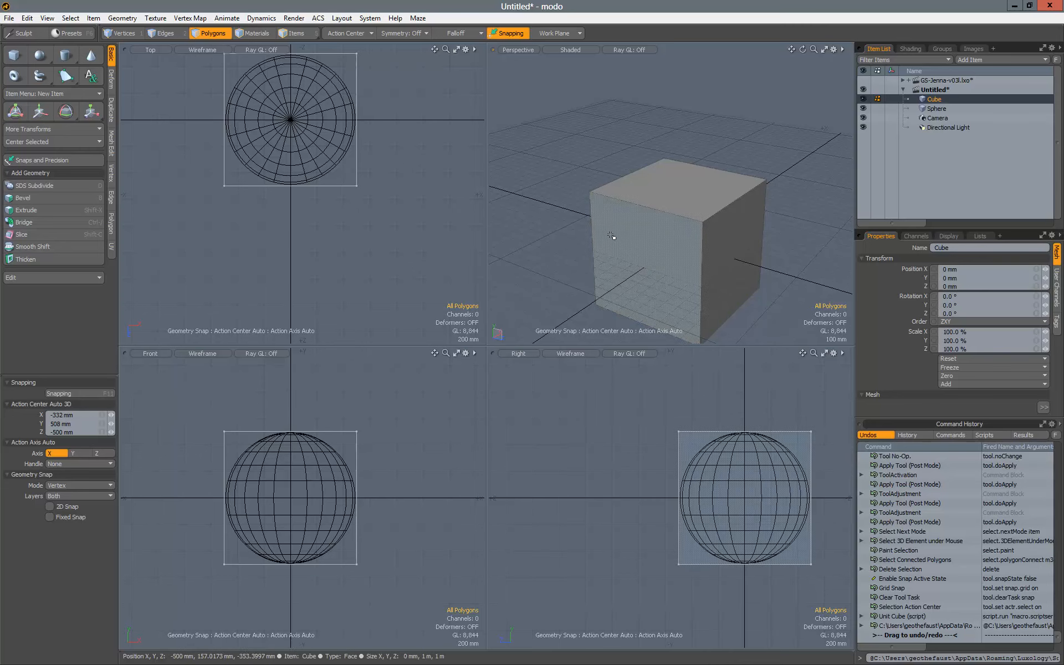
{"action": "mouse_move", "coordinate": [605, 240]}
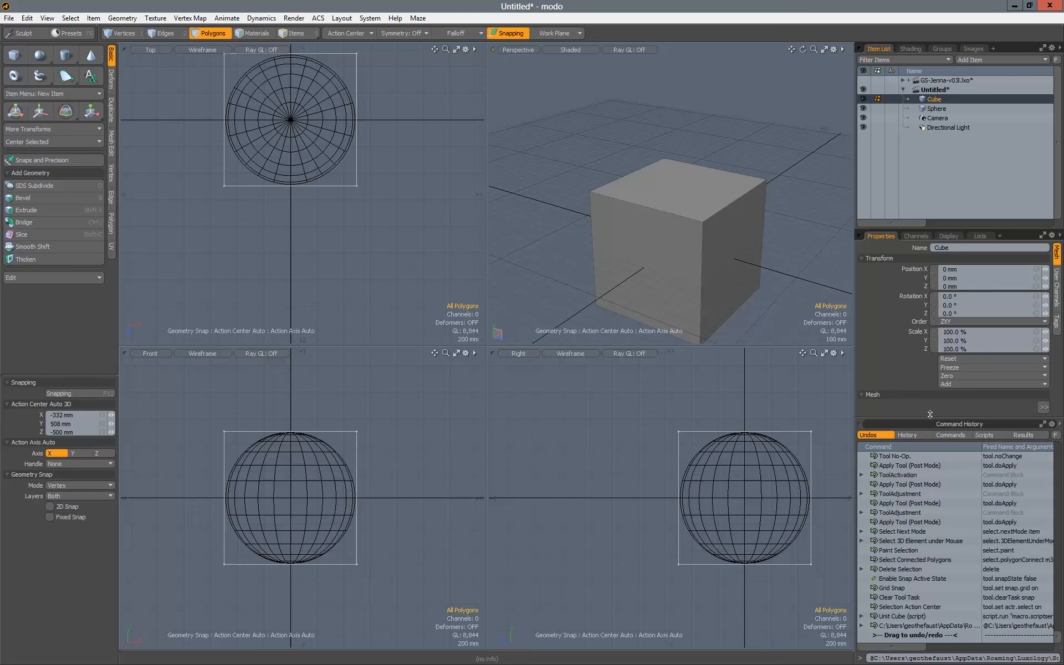
{"action": "mouse_move", "coordinate": [930, 415]}
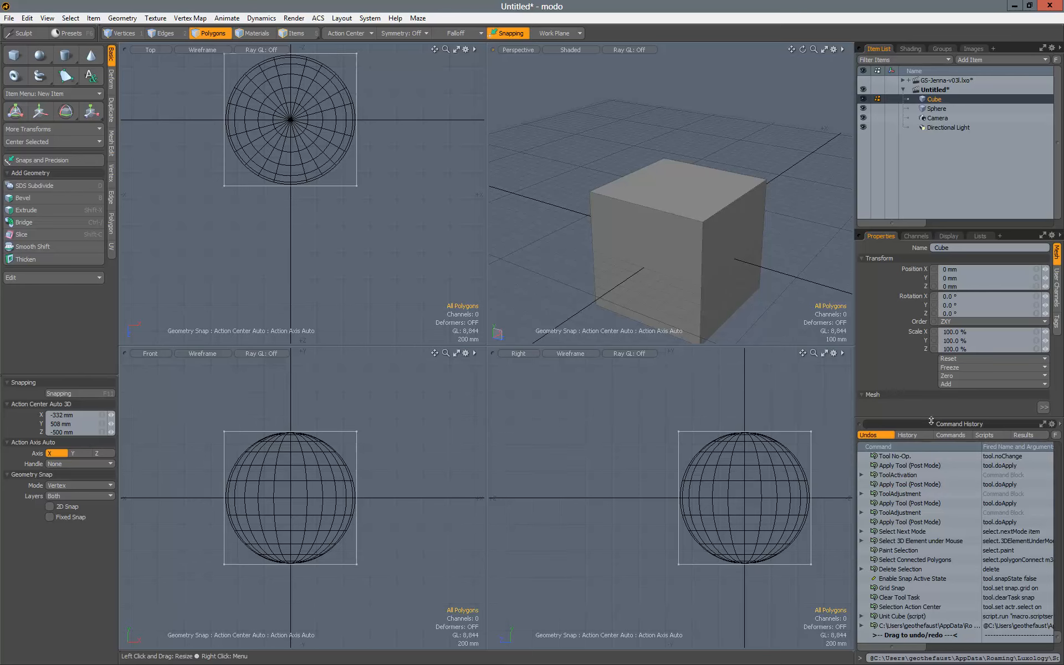
{"action": "mouse_move", "coordinate": [945, 642]}
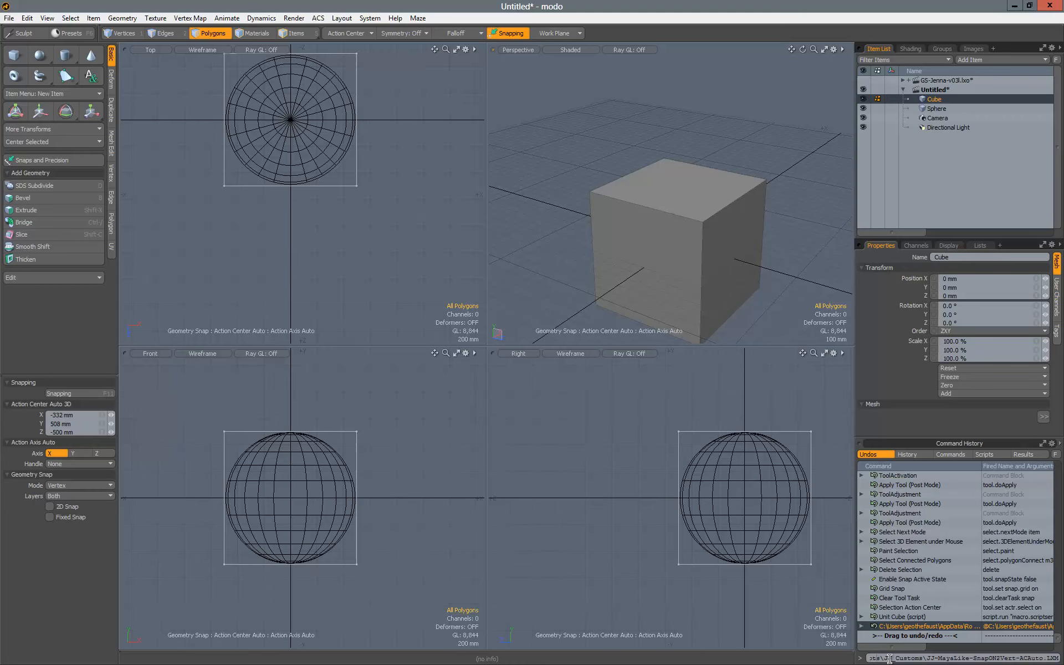
{"action": "mouse_move", "coordinate": [910, 606]}
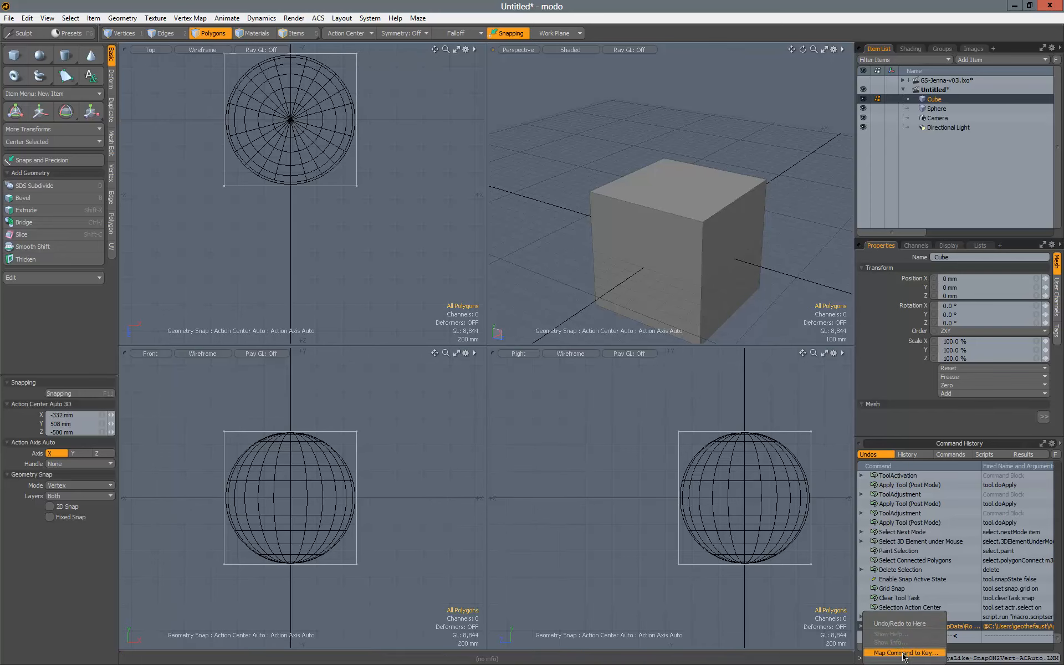
Step: Map the vertex-snapping script to Ctrl-[ and confirm the region reassignment
{"action": "left_click", "coordinate": [903, 652]}
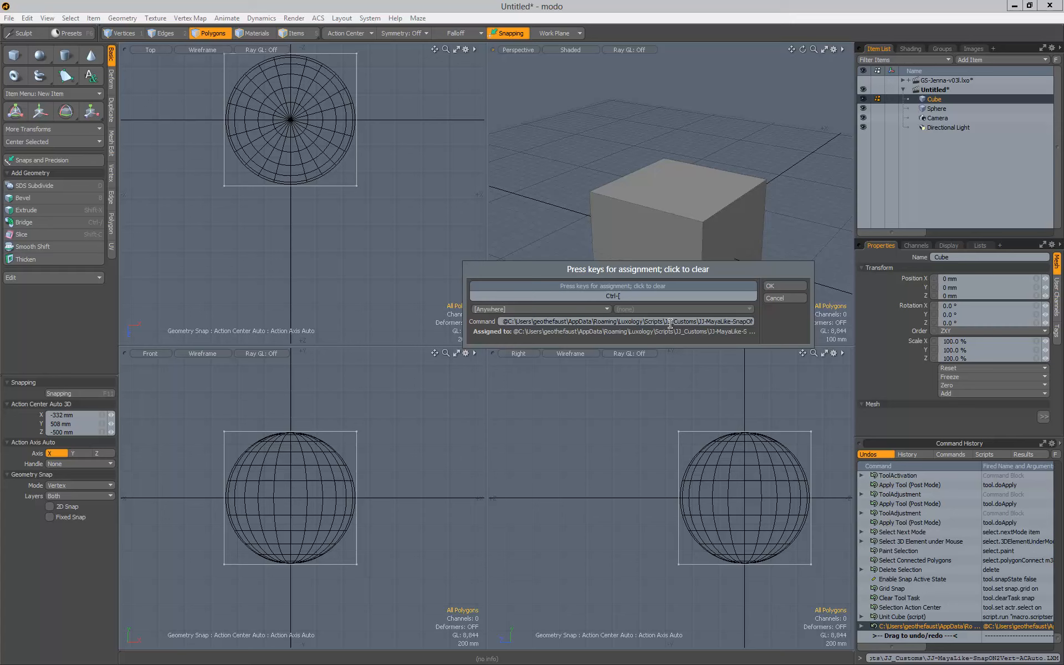
{"action": "mouse_move", "coordinate": [780, 310]}
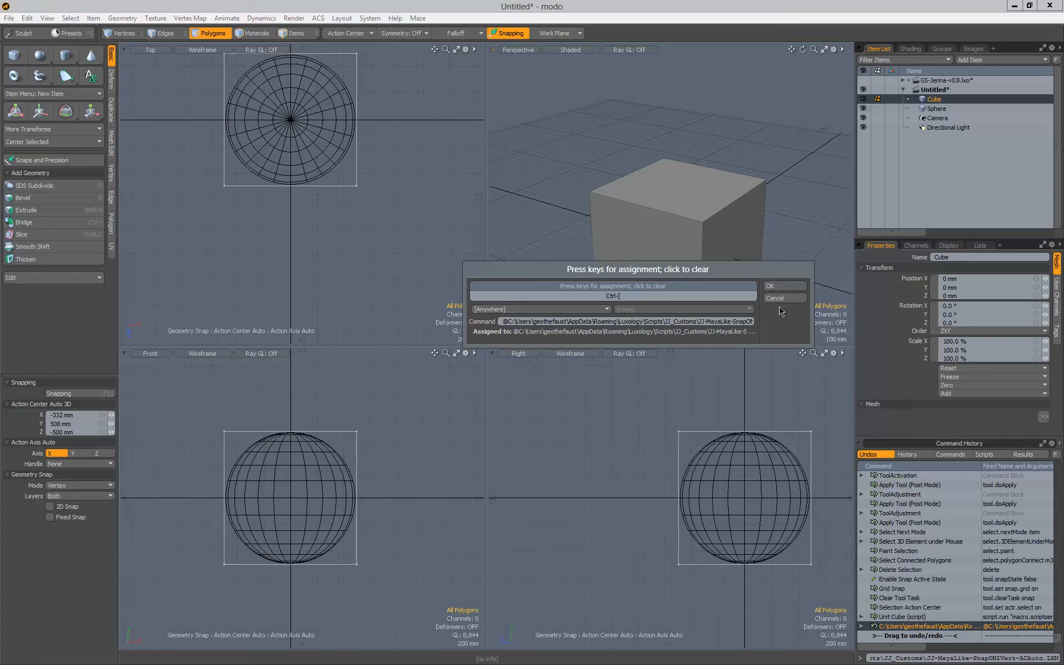
{"action": "left_click", "coordinate": [768, 285]}
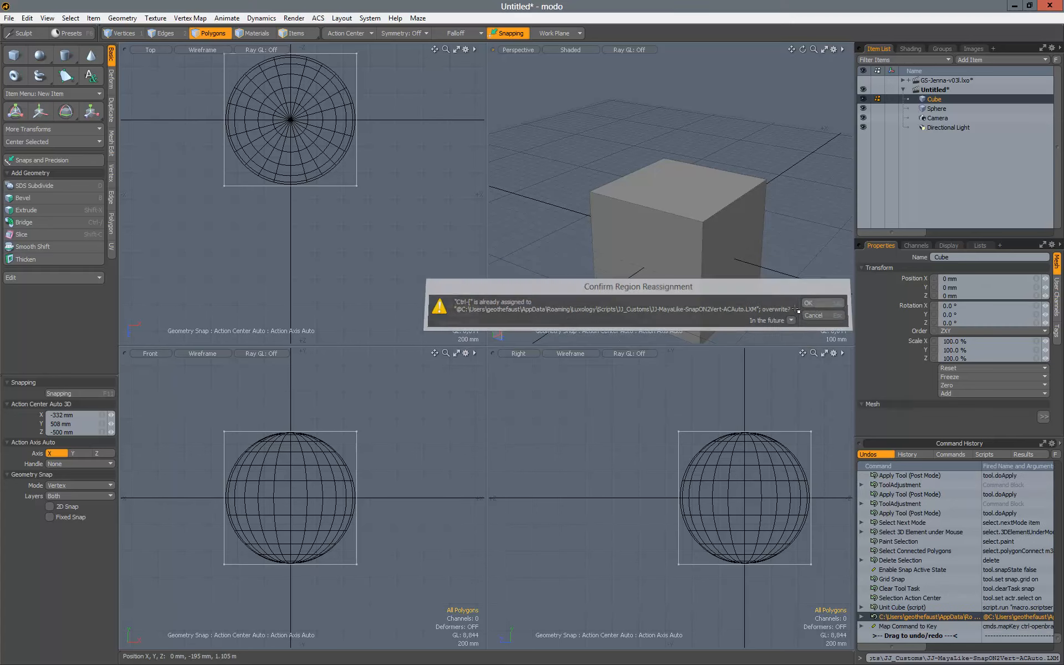
{"action": "left_click", "coordinate": [821, 303]}
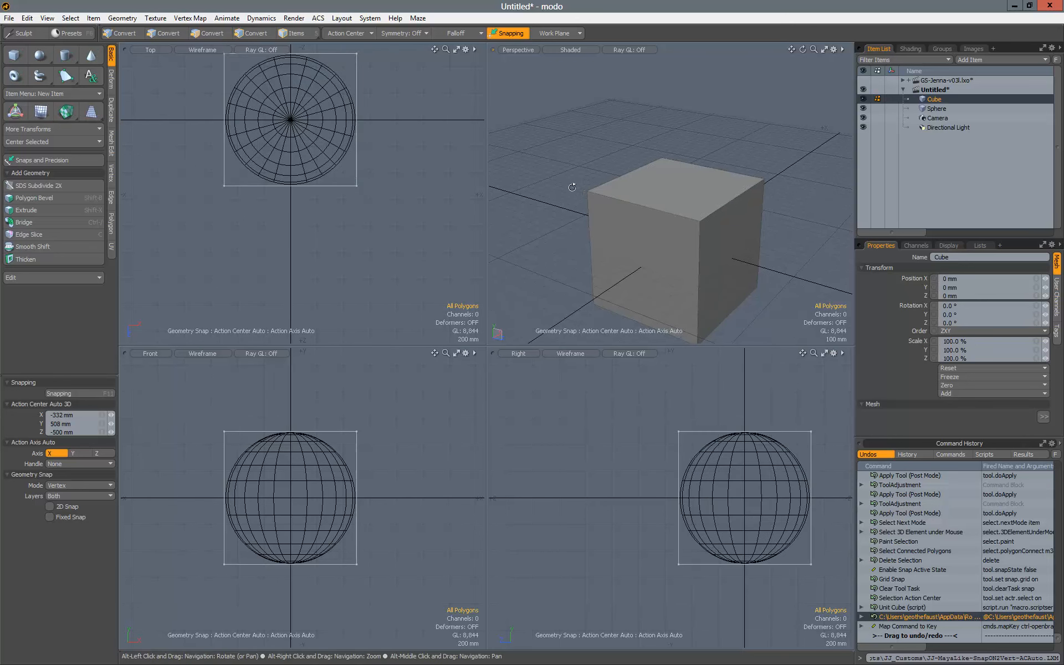
Step: Review the Snapping popover (Vertex) and the Action Center menu (Automatic)
{"action": "left_click", "coordinate": [211, 33]}
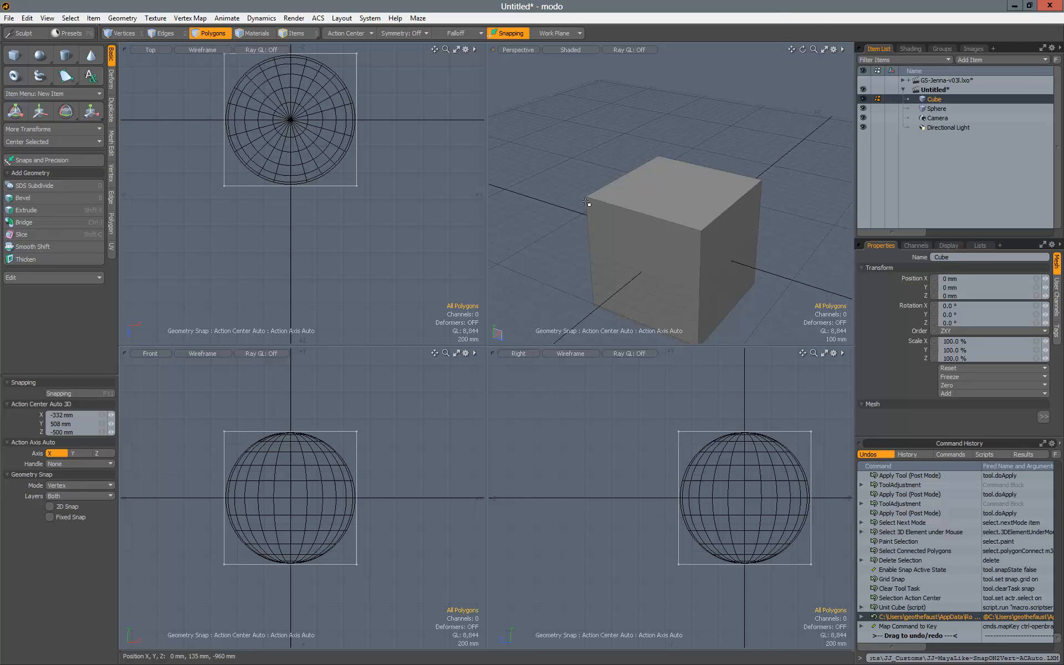
{"action": "left_click", "coordinate": [507, 32]}
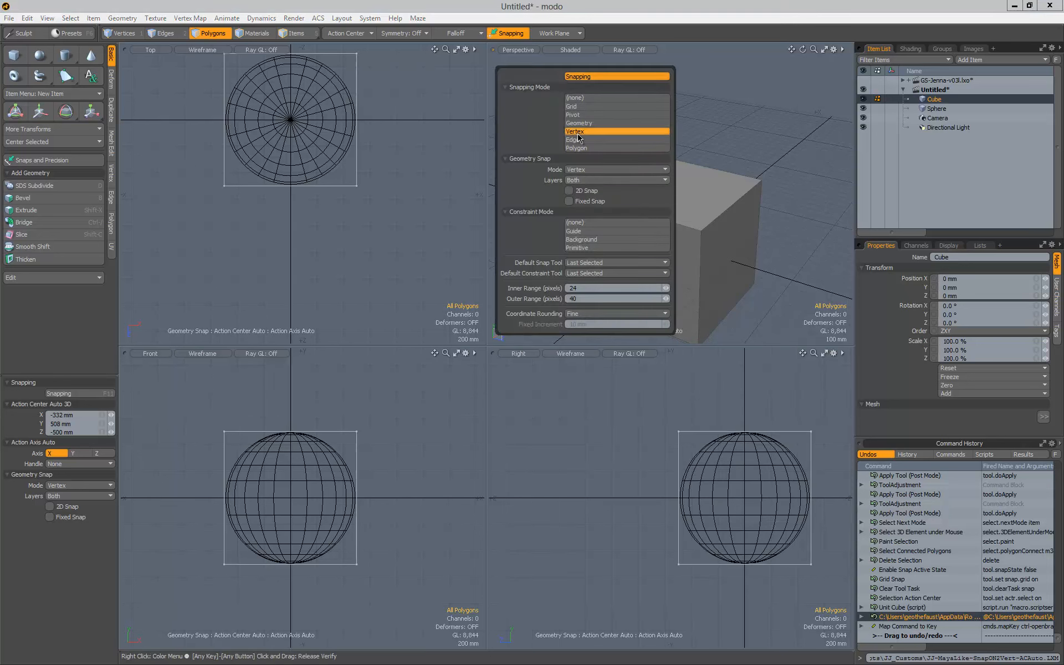
{"action": "left_click", "coordinate": [348, 32]}
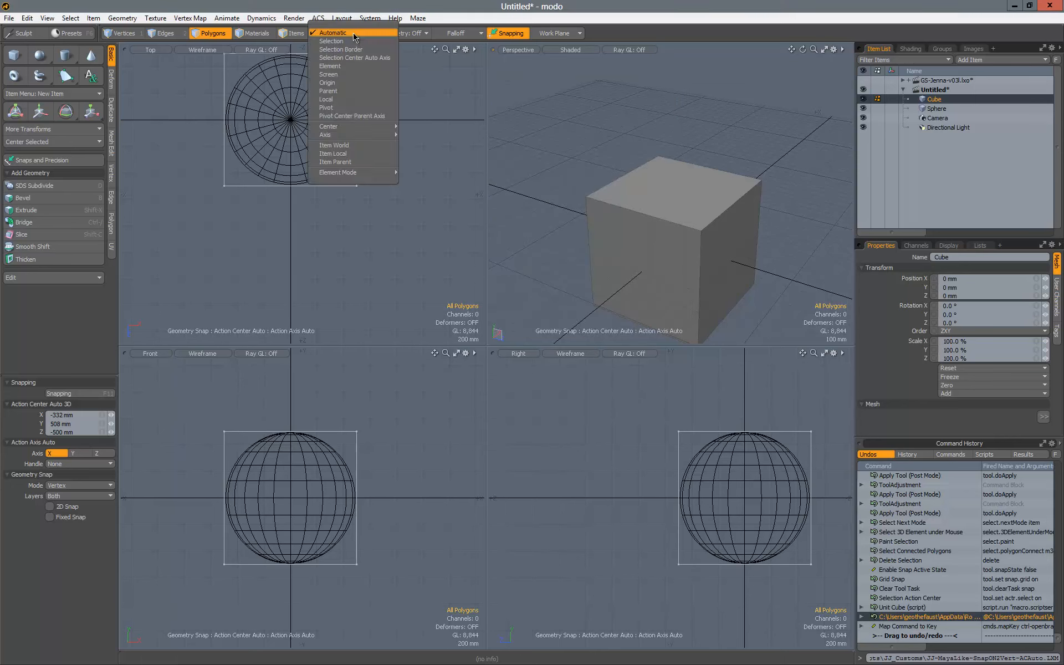
{"action": "mouse_move", "coordinate": [460, 13]}
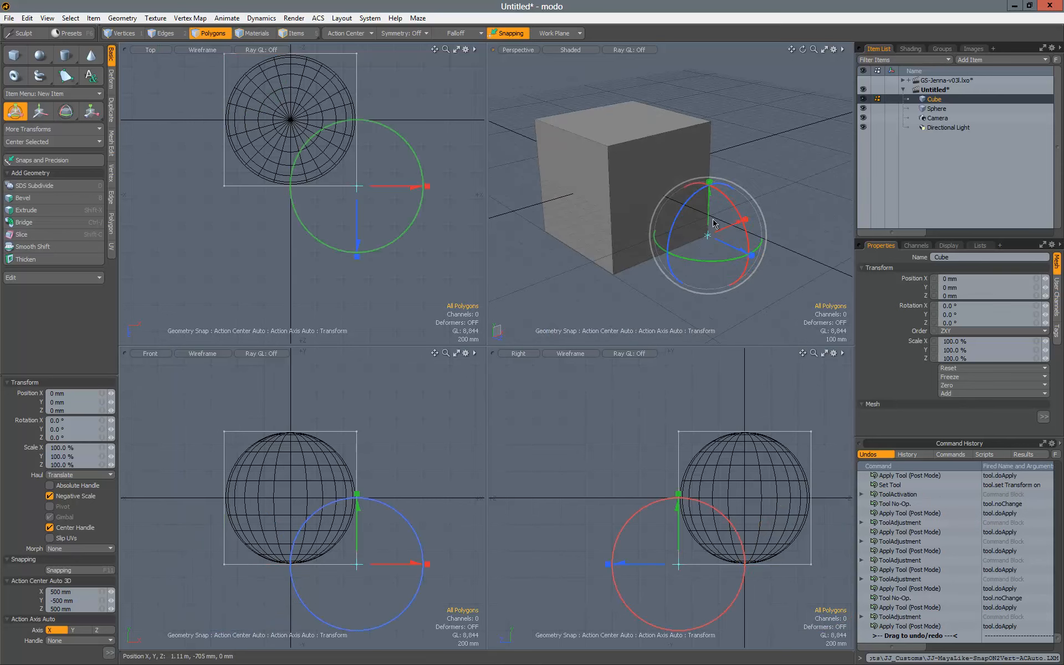
Step: Snap the cube's corner onto a sphere vertex and rotate the cube around that point
{"action": "left_click_drag", "start_coordinate": [708, 234], "coordinate": [708, 143]}
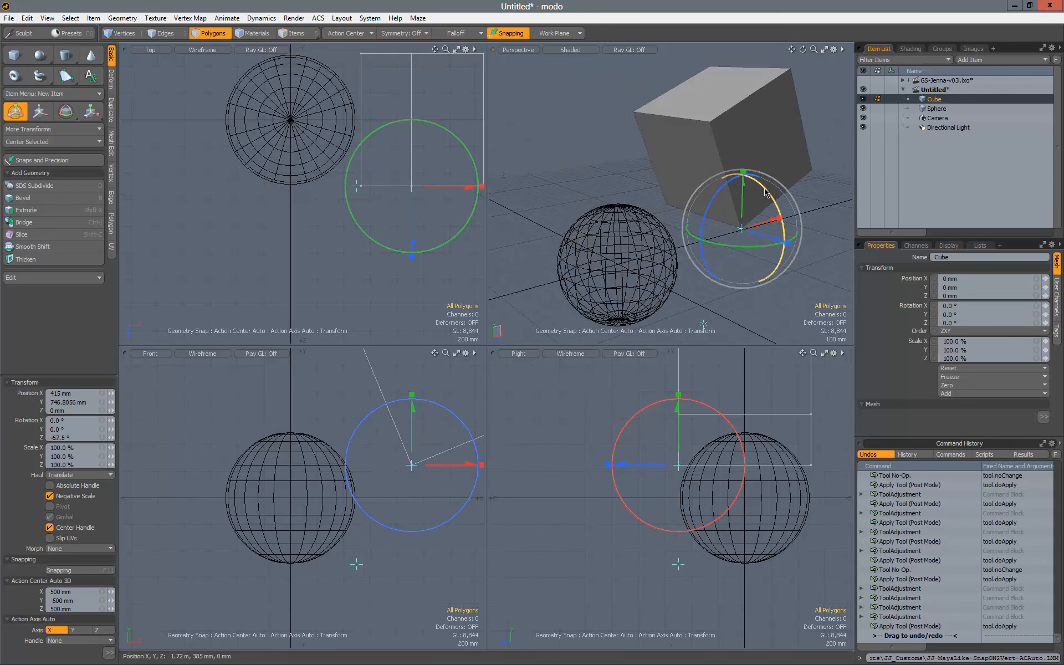
{"action": "left_click_drag", "start_coordinate": [764, 193], "coordinate": [736, 224]}
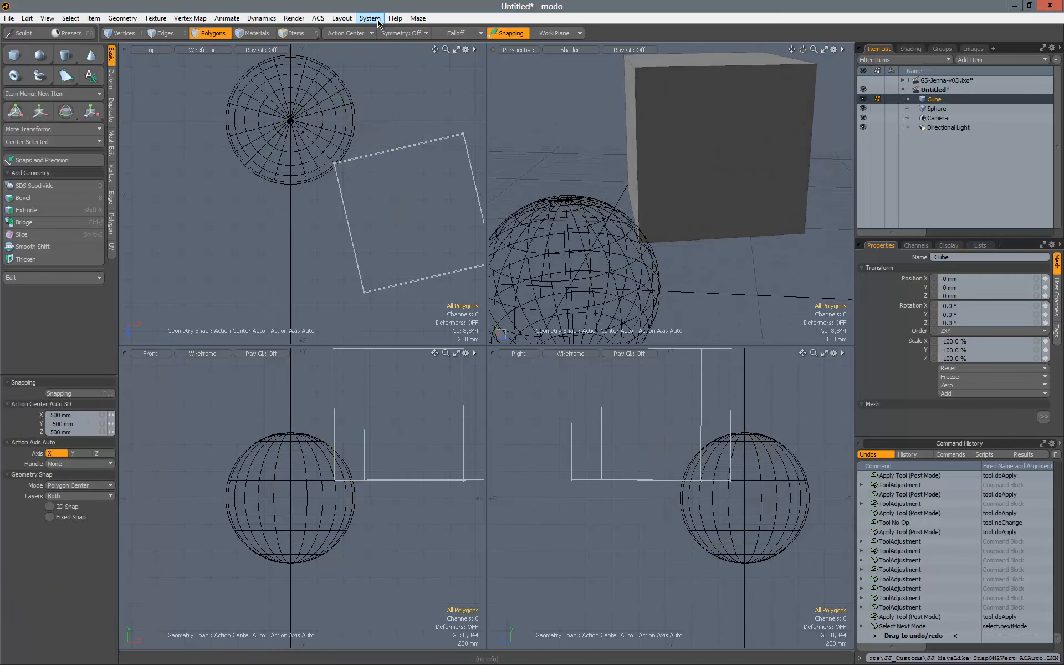
Step: Run the edge-snapping script, confirm its shortcut reassignment, and drop the Move tool
{"action": "left_click", "coordinate": [369, 18]}
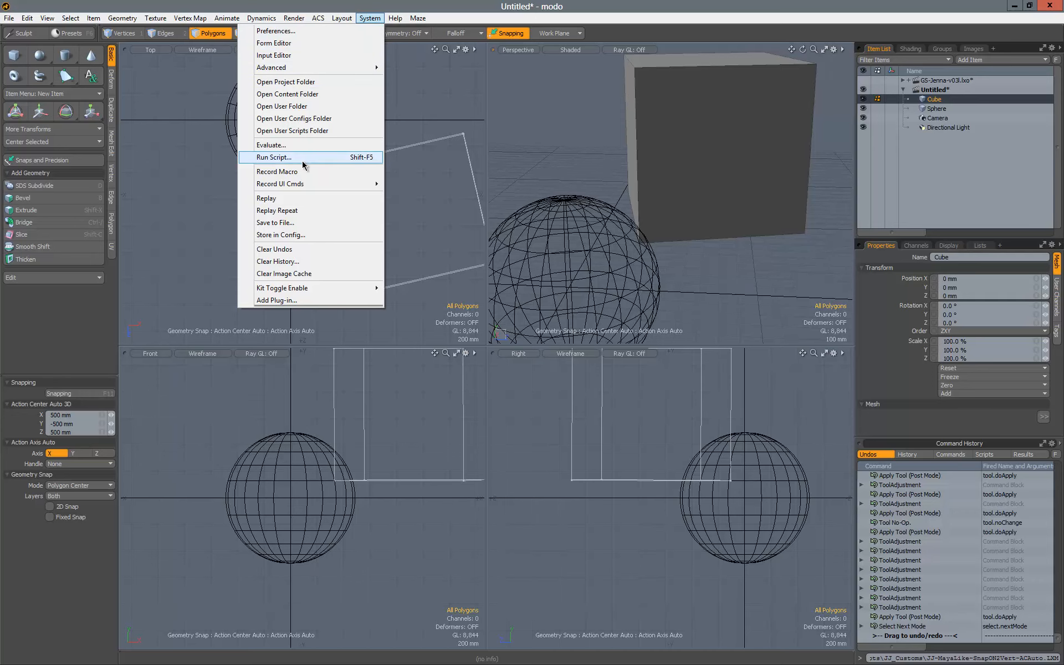
{"action": "mouse_move", "coordinate": [303, 163]}
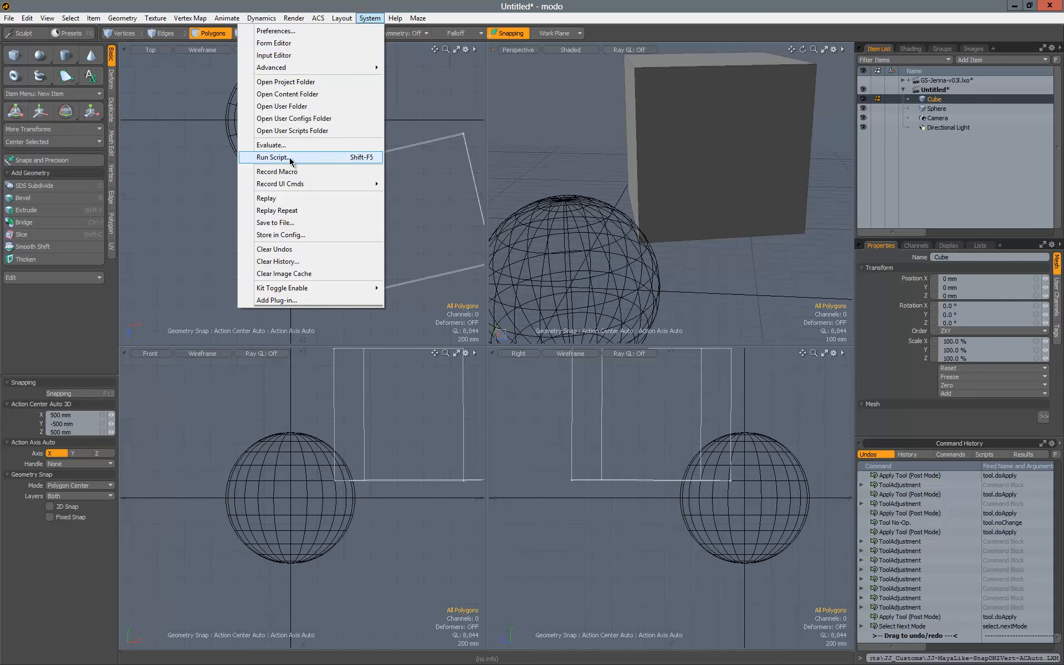
{"action": "left_click", "coordinate": [270, 156]}
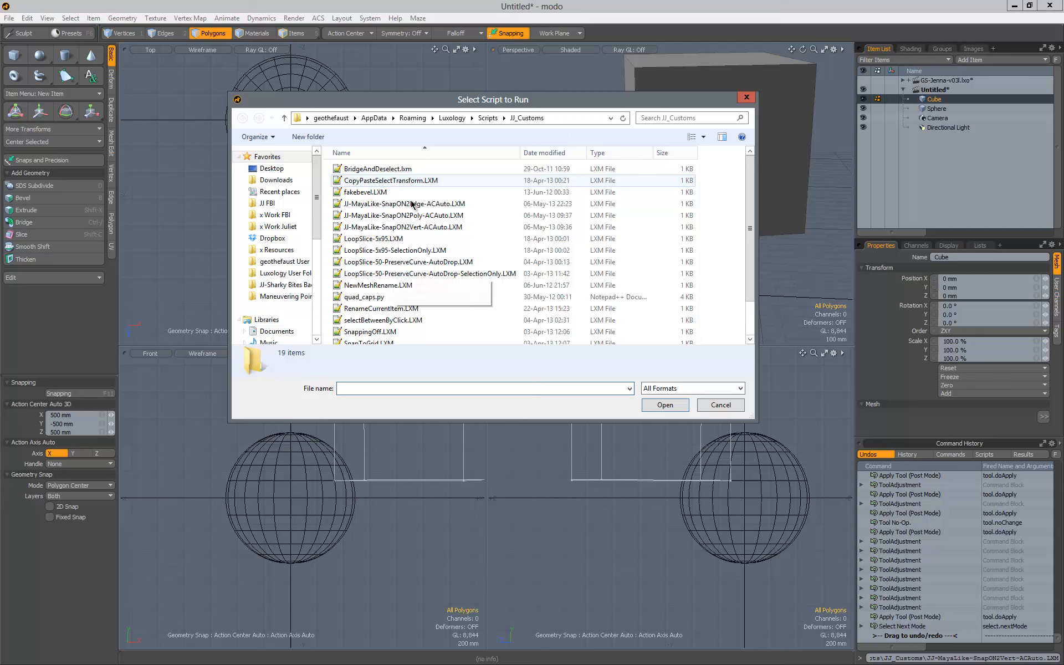
{"action": "mouse_move", "coordinate": [418, 204]}
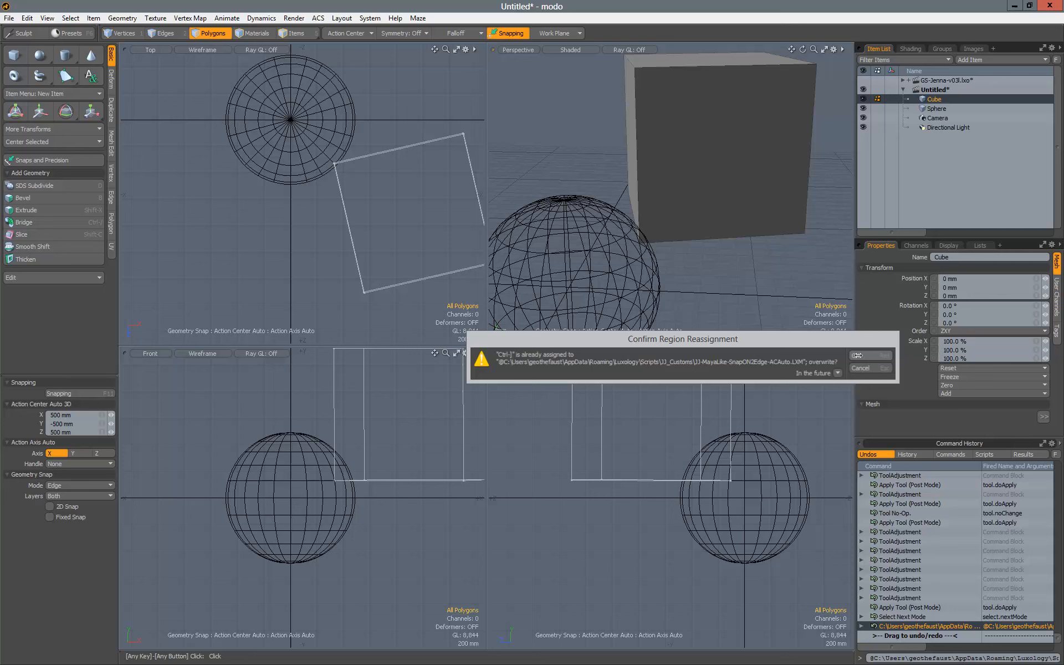
{"action": "left_click", "coordinate": [866, 355]}
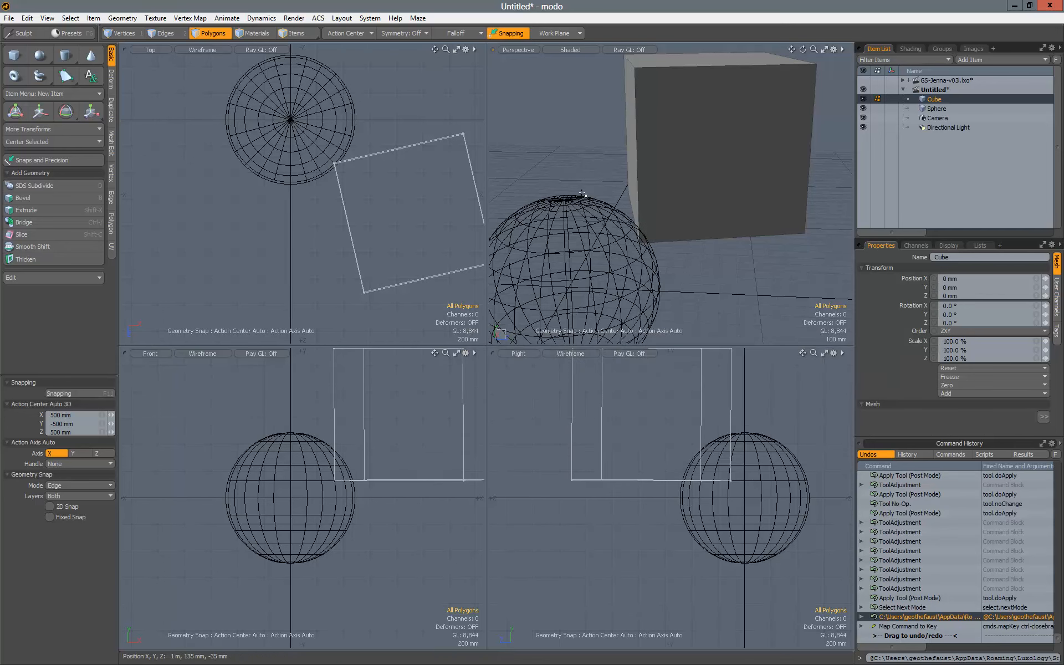
{"action": "mouse_move", "coordinate": [528, 132]}
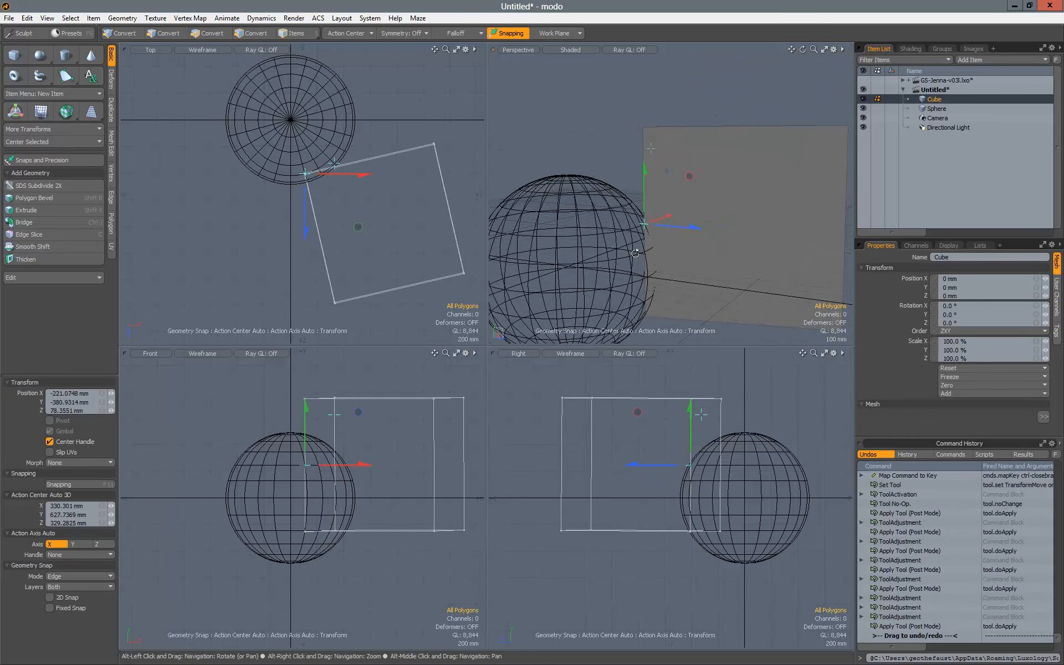
{"action": "left_click", "coordinate": [211, 33]}
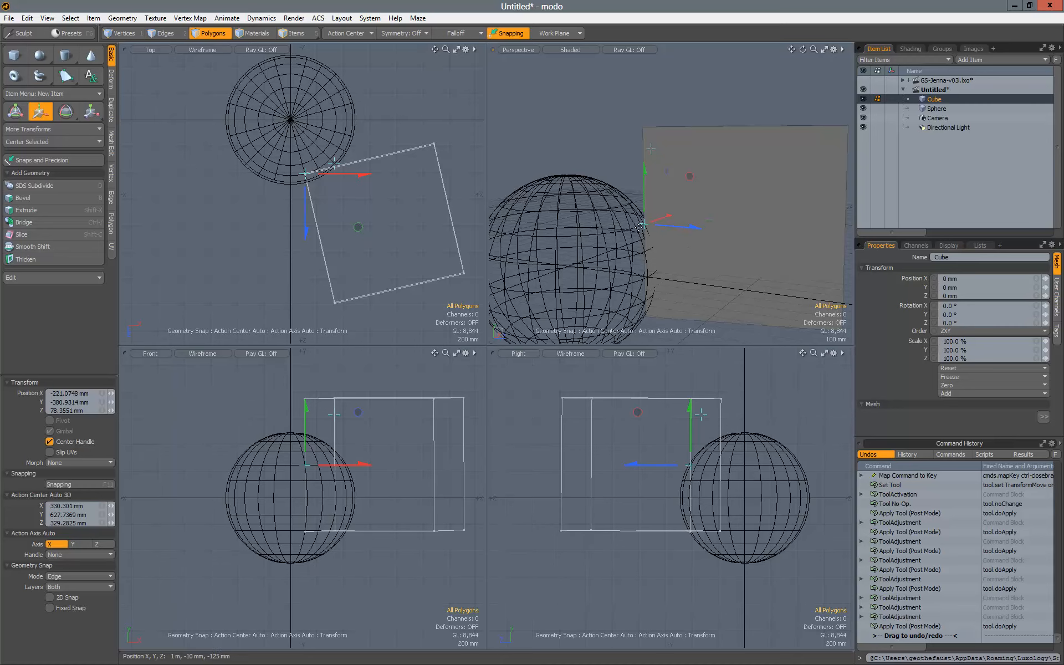
{"action": "left_click", "coordinate": [370, 18]}
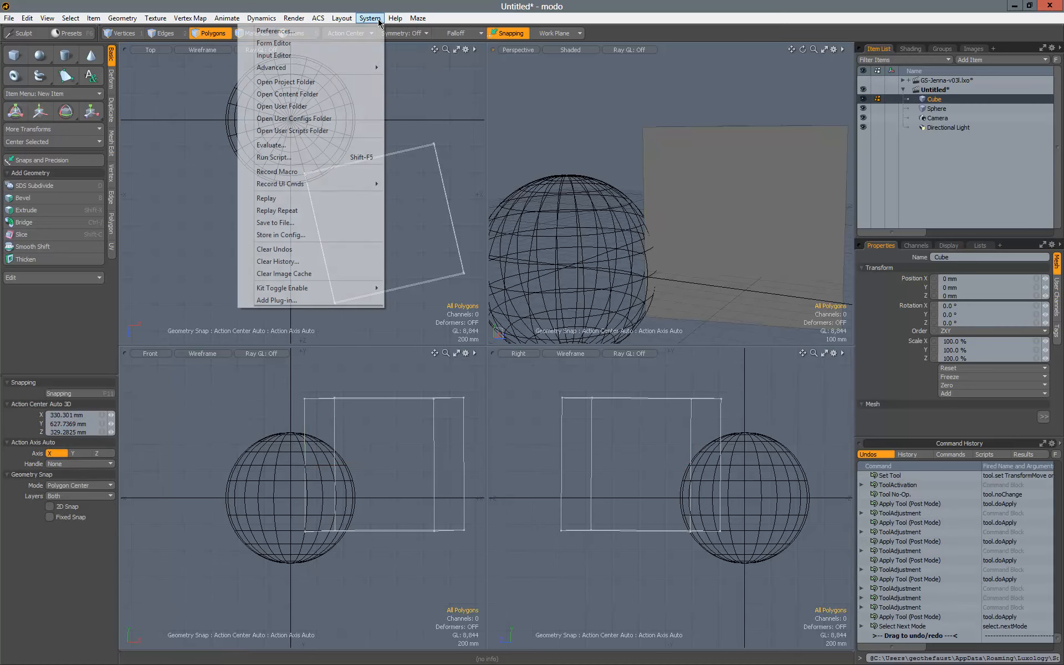
Step: Run JJ-MayaLike-SnapON2Vert-ACAuto.LXM again and confirm its hotkey assignment
{"action": "left_click", "coordinate": [274, 158]}
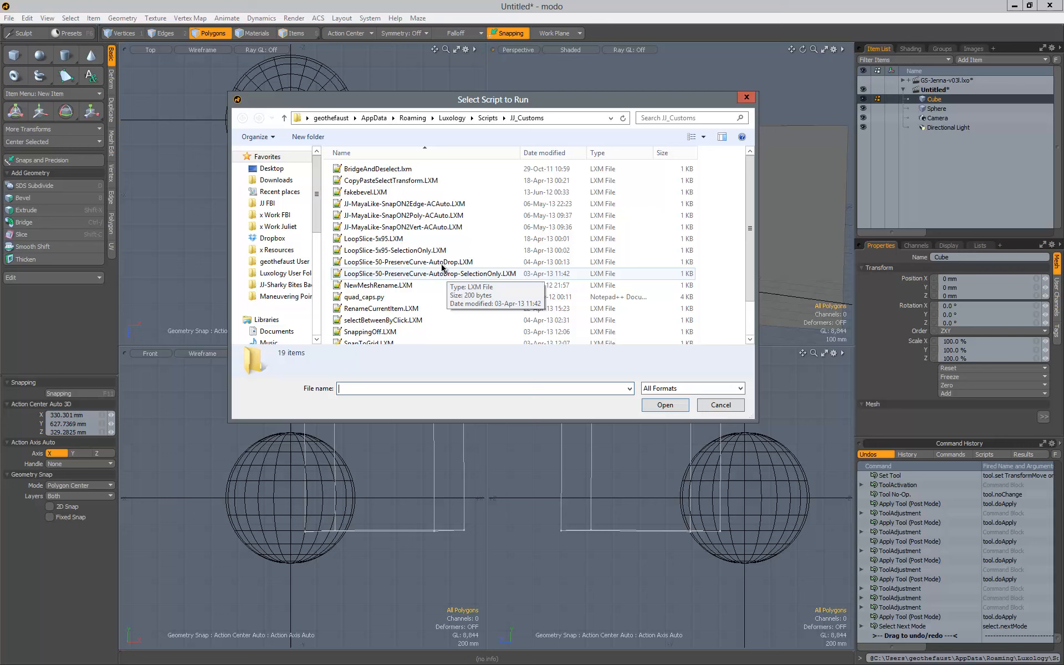
{"action": "left_click", "coordinate": [404, 215]}
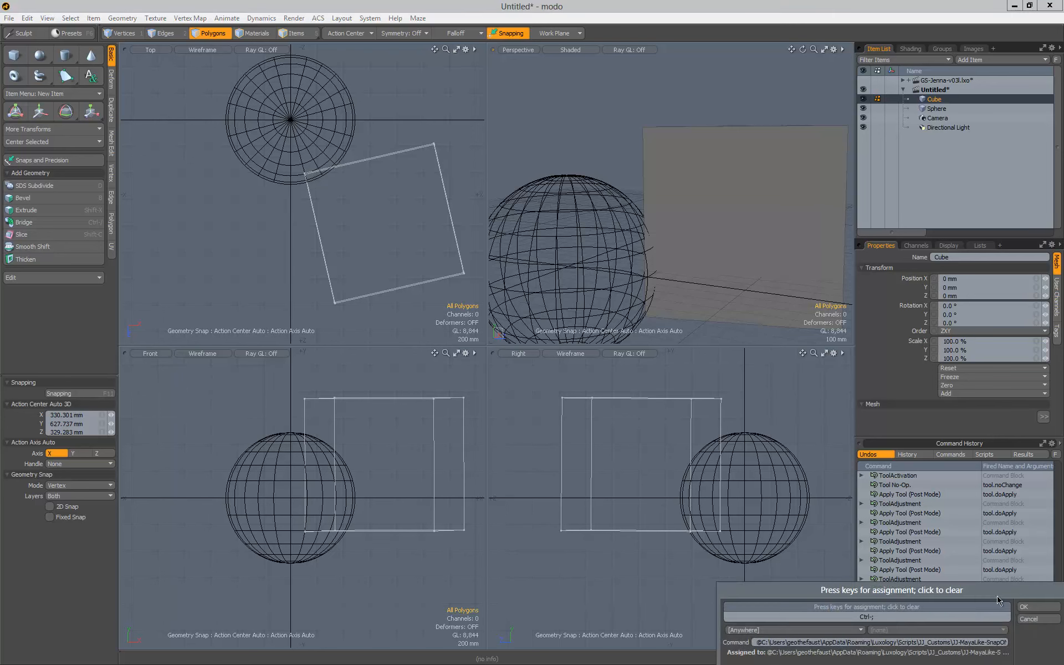
{"action": "left_click", "coordinate": [1024, 607]}
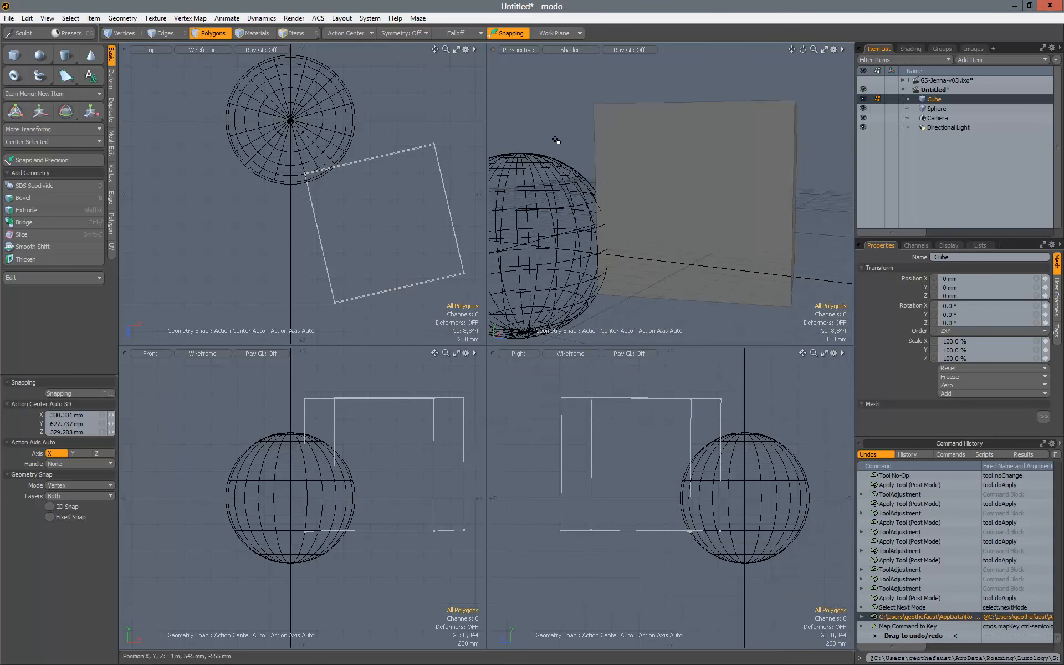
{"action": "mouse_move", "coordinate": [566, 153]}
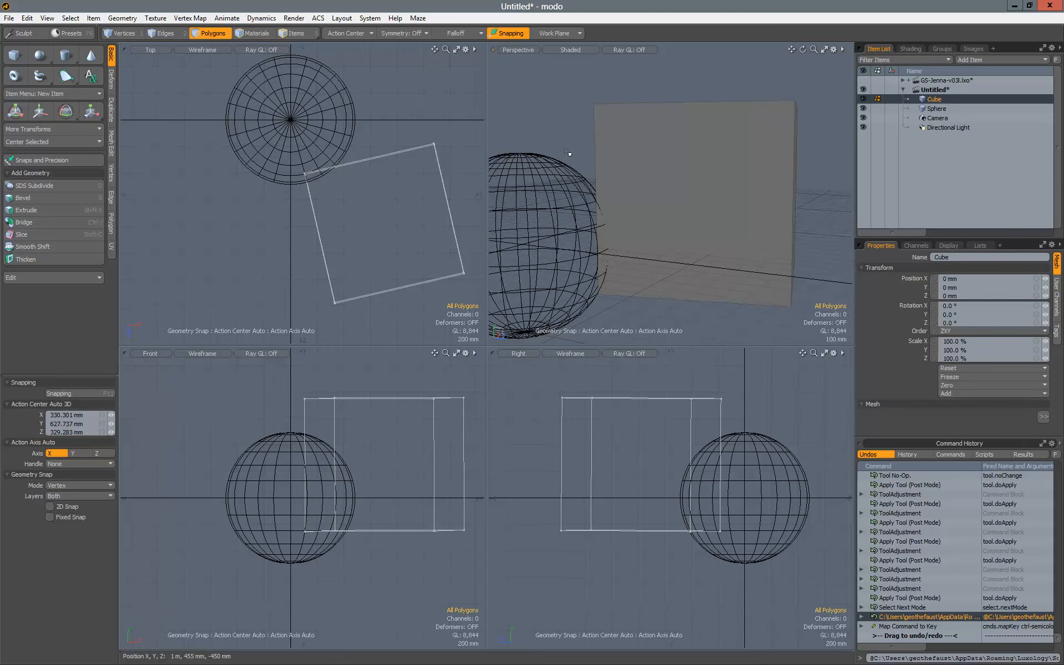
{"action": "mouse_move", "coordinate": [572, 157]}
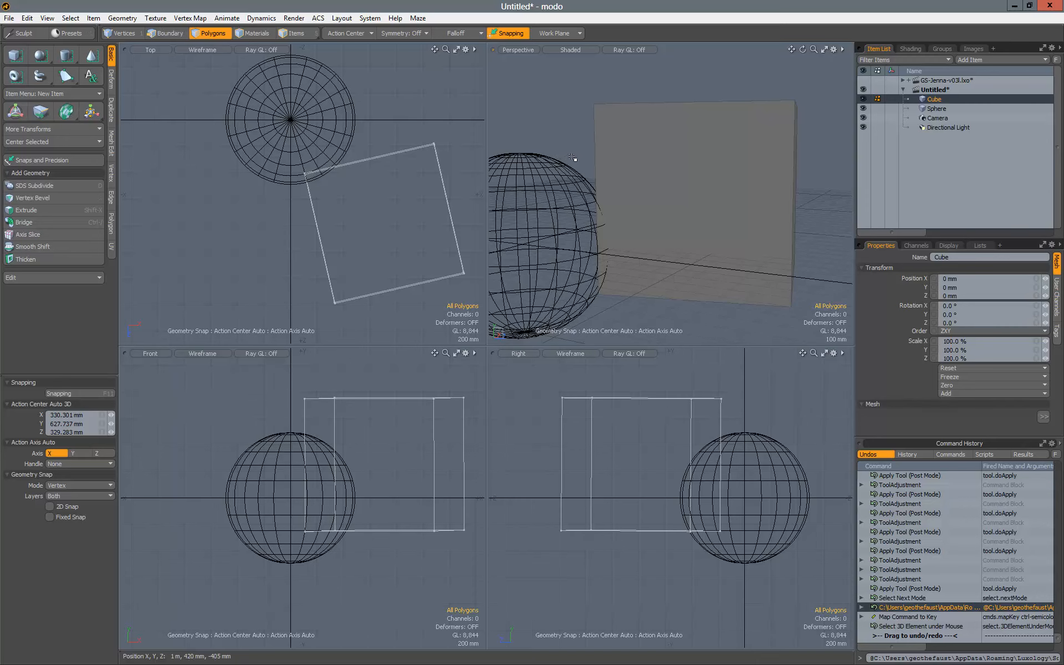
{"action": "left_click", "coordinate": [508, 33]}
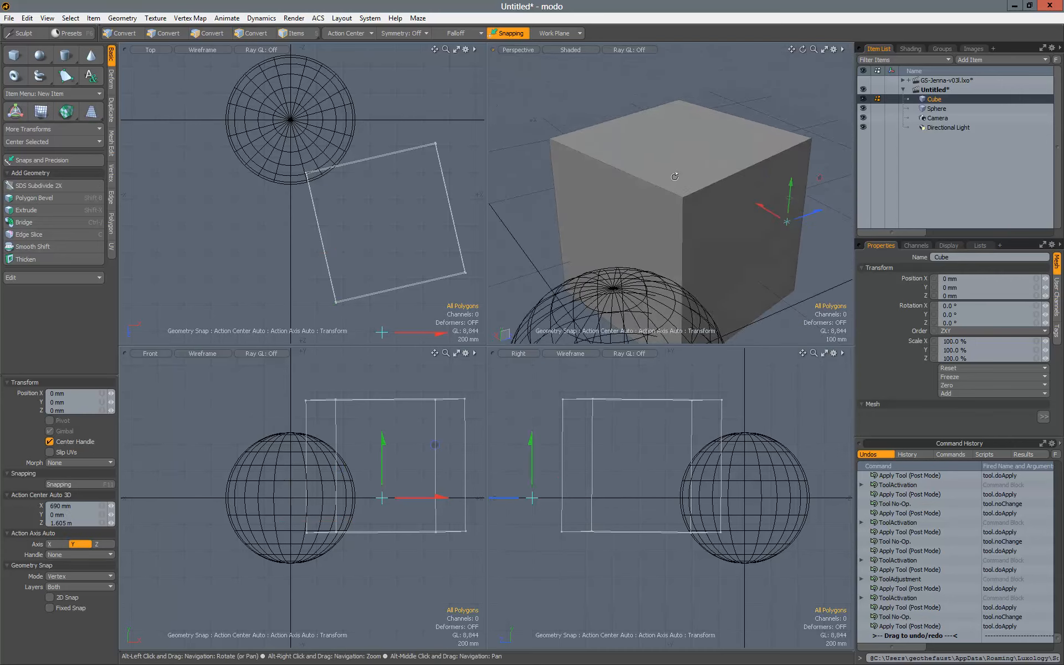
Step: Activate the Move tool on the cube with Vertex snapping on
{"action": "left_click", "coordinate": [212, 32]}
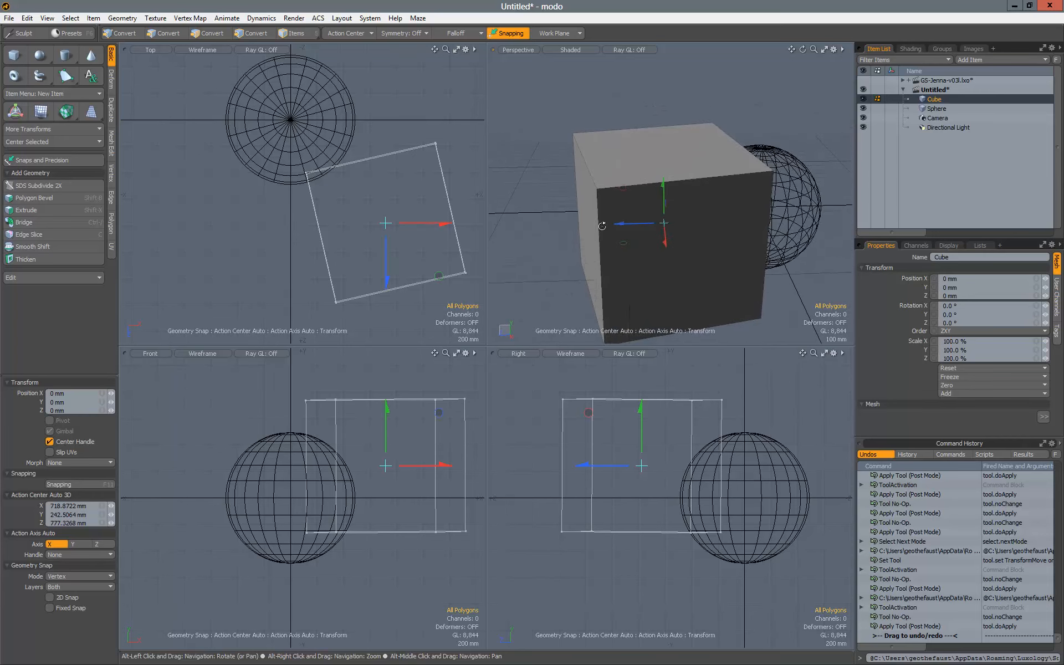
Step: Set the Move tool's action center on one of the cube's corner vertices
{"action": "left_click", "coordinate": [210, 32]}
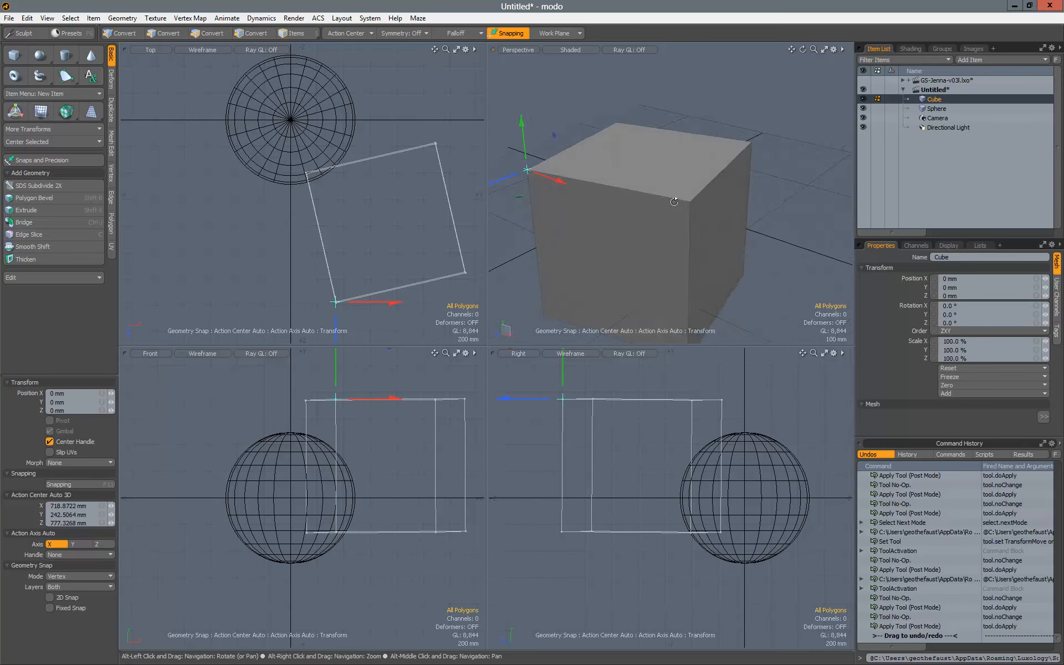
{"action": "left_click", "coordinate": [213, 32]}
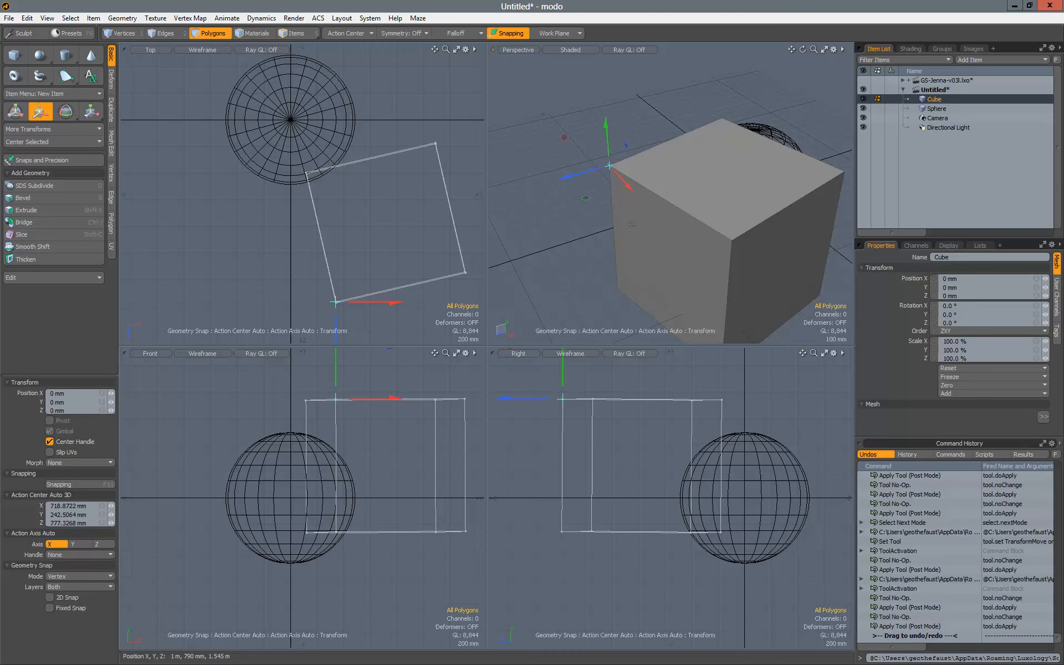
{"action": "mouse_move", "coordinate": [628, 221]}
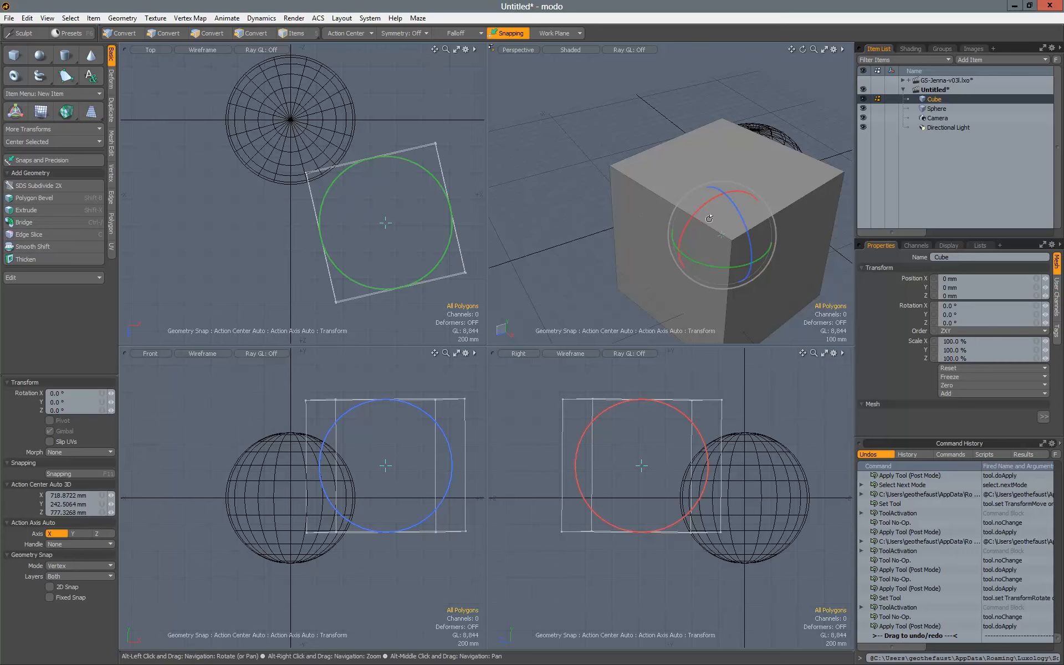
Step: Switch to the combined Transform tool and snap its handle to the cube's corner vertex
{"action": "left_click_drag", "start_coordinate": [709, 218], "coordinate": [630, 177]}
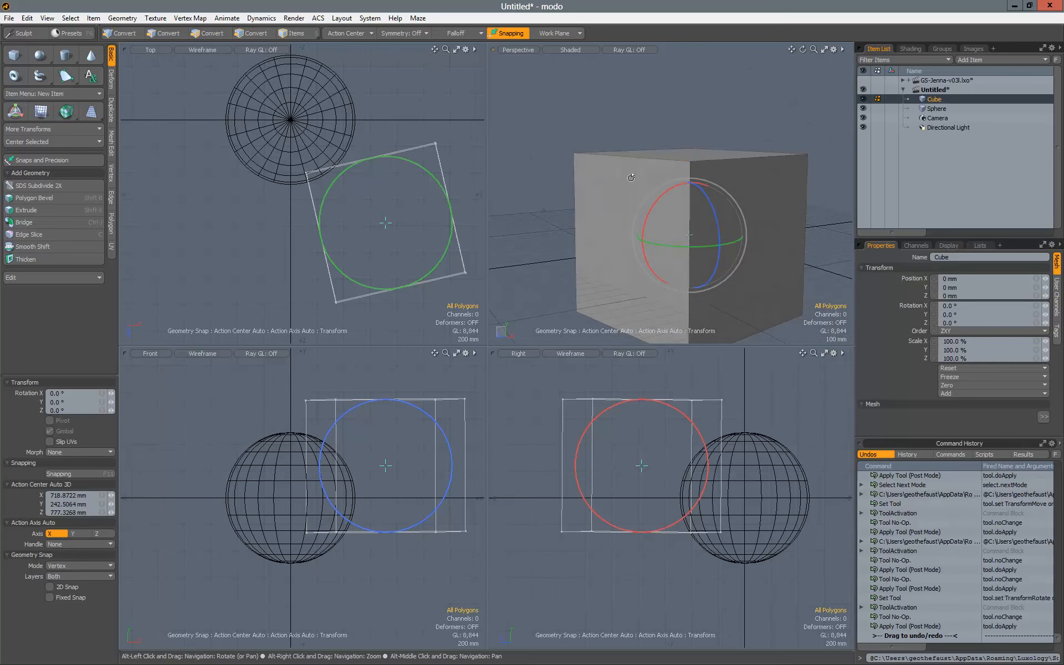
{"action": "left_click", "coordinate": [347, 32]}
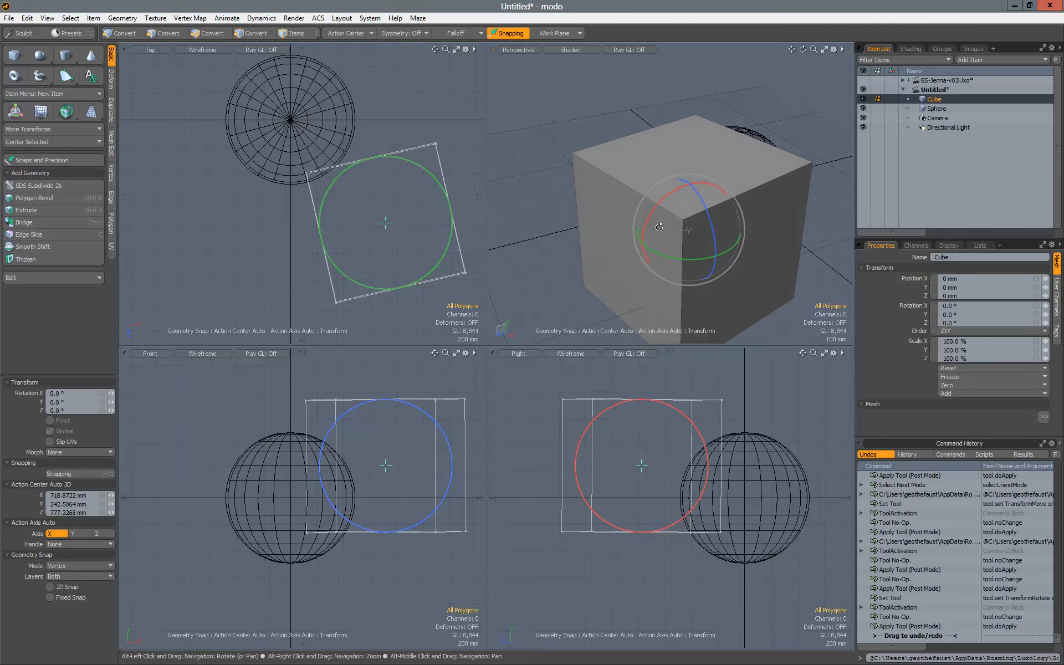
{"action": "left_click", "coordinate": [211, 32]}
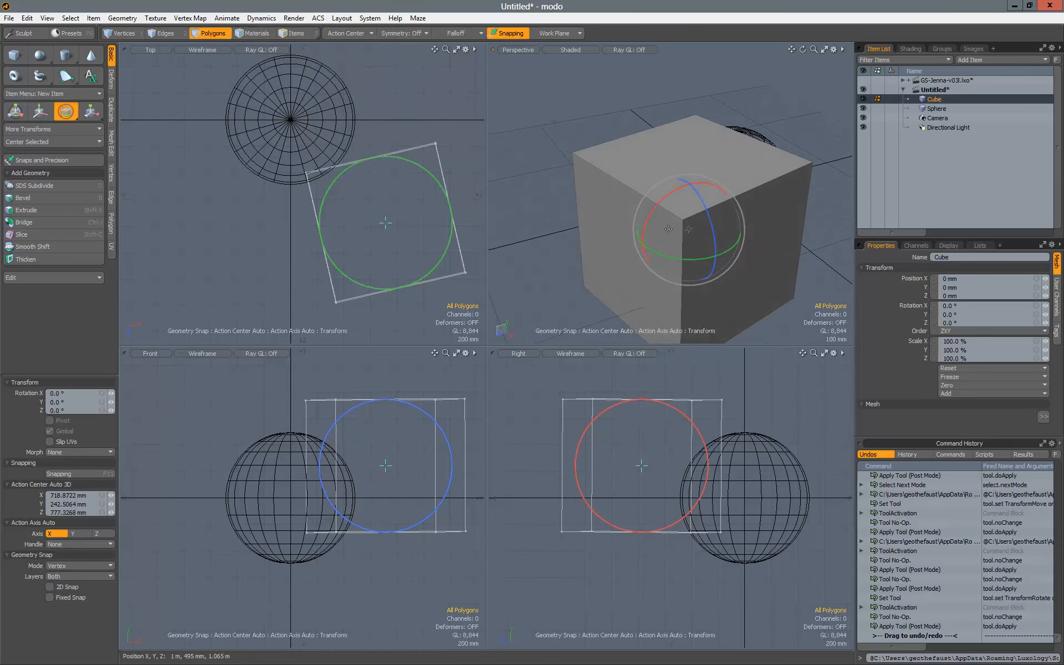
{"action": "left_click", "coordinate": [15, 111]}
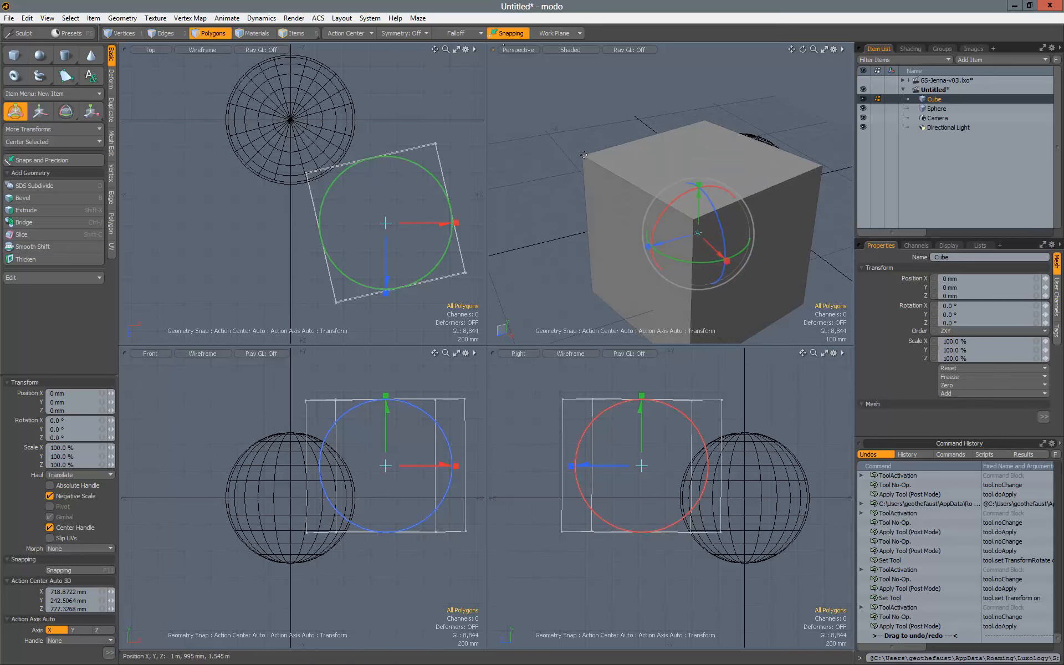
{"action": "left_click_drag", "start_coordinate": [706, 233], "coordinate": [584, 147]}
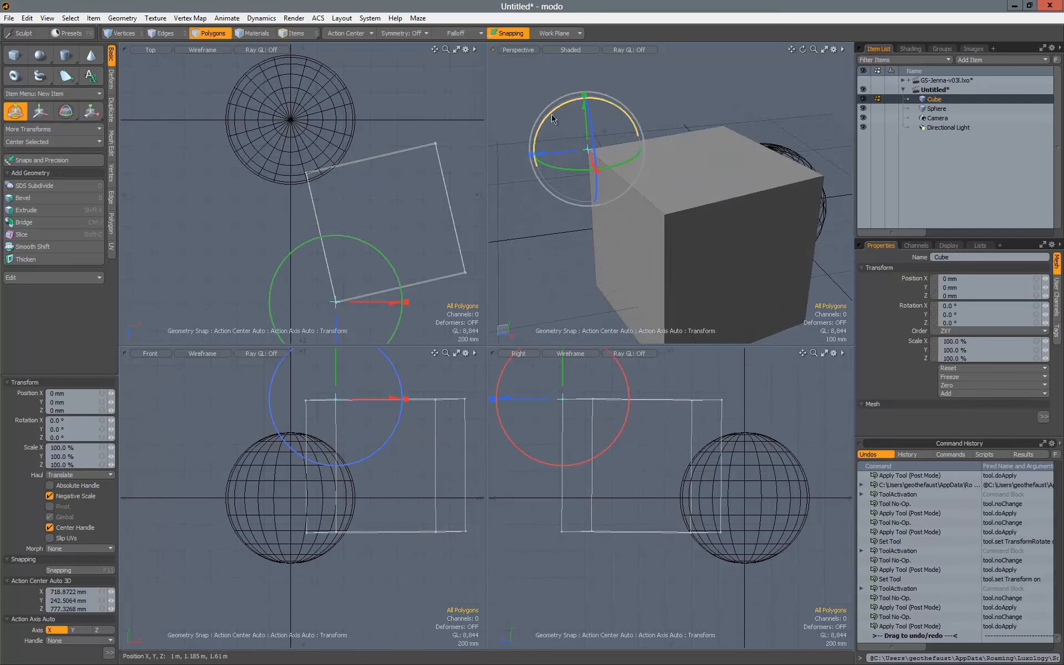
{"action": "left_click_drag", "start_coordinate": [577, 96], "coordinate": [544, 163]}
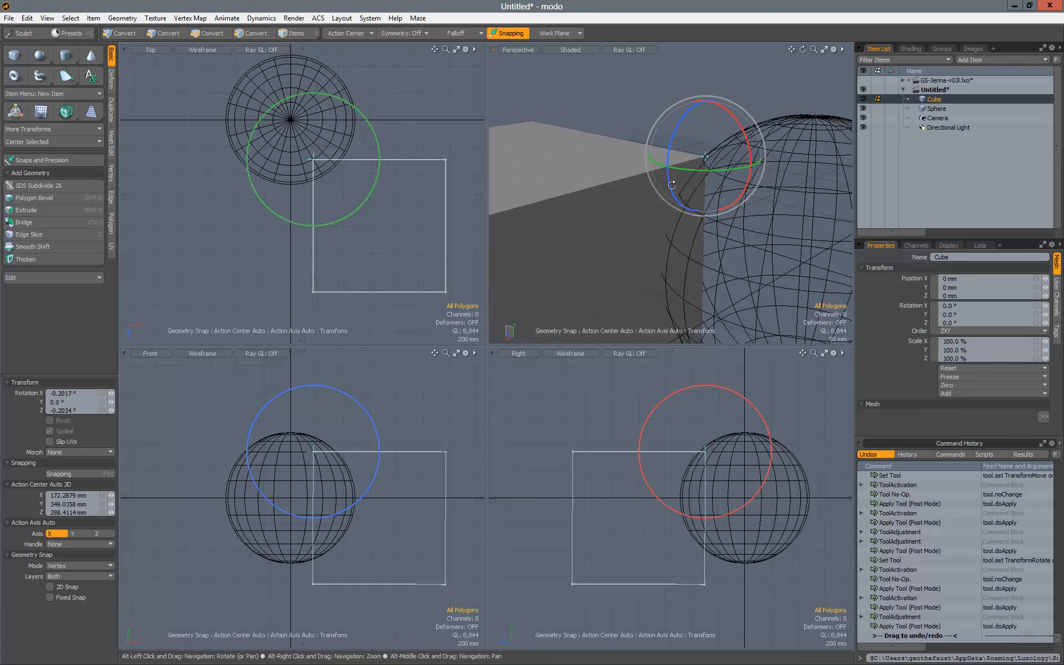
Step: Rotate the cube about its corner snapped on the sphere before scaling it to 8.5%
{"action": "left_click_drag", "start_coordinate": [710, 157], "coordinate": [726, 193]}
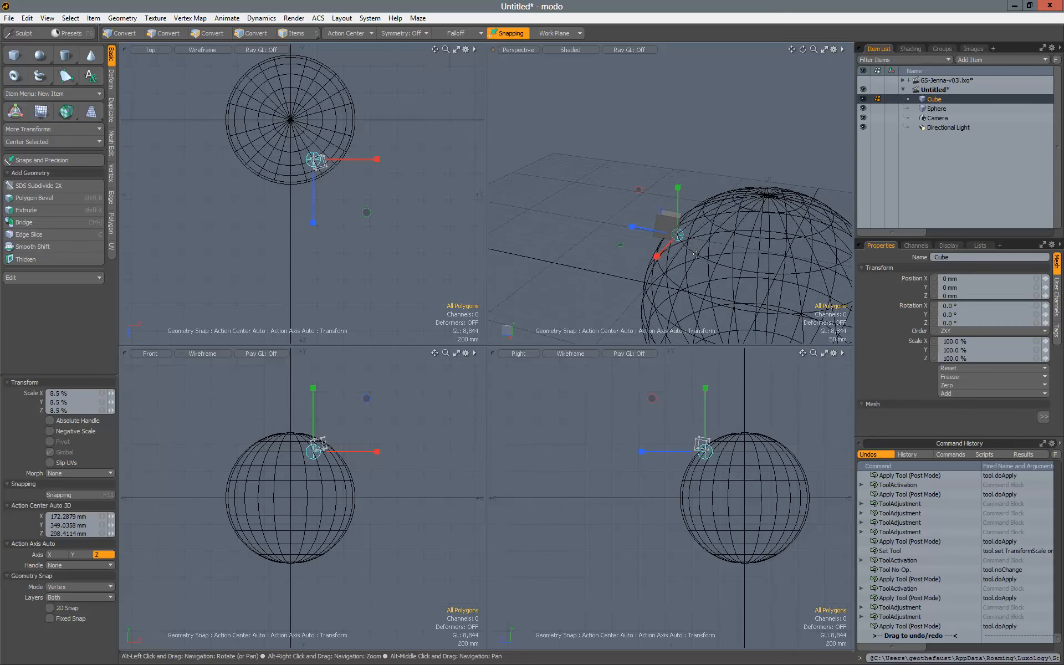
Step: Reset the Action Center to Automatic and clear the cube's polygon selection
{"action": "left_click", "coordinate": [213, 32]}
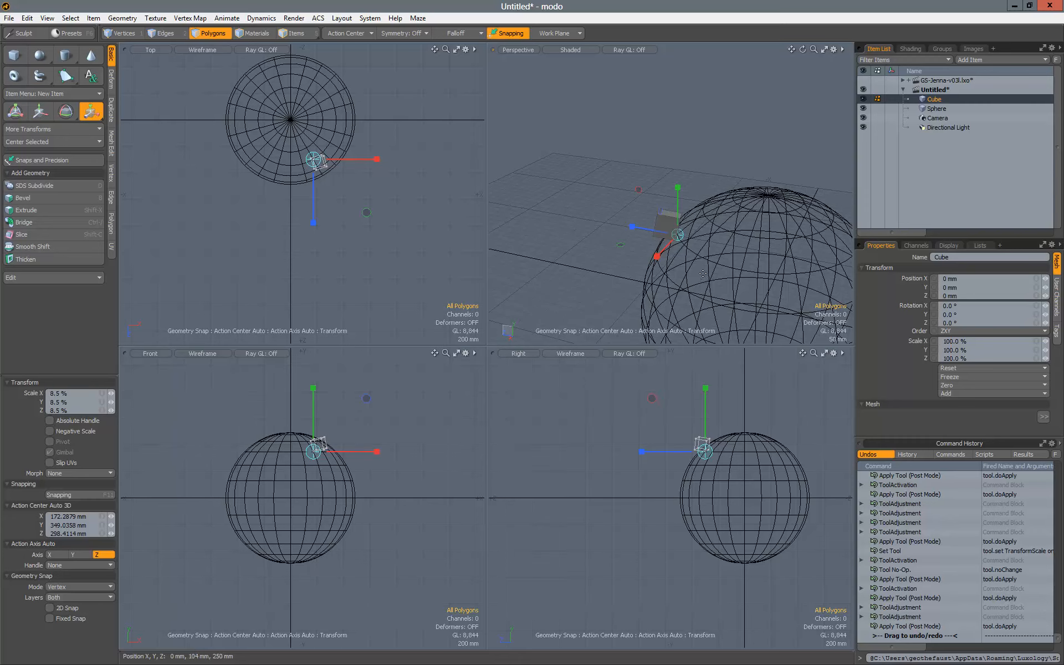
{"action": "left_click", "coordinate": [346, 33]}
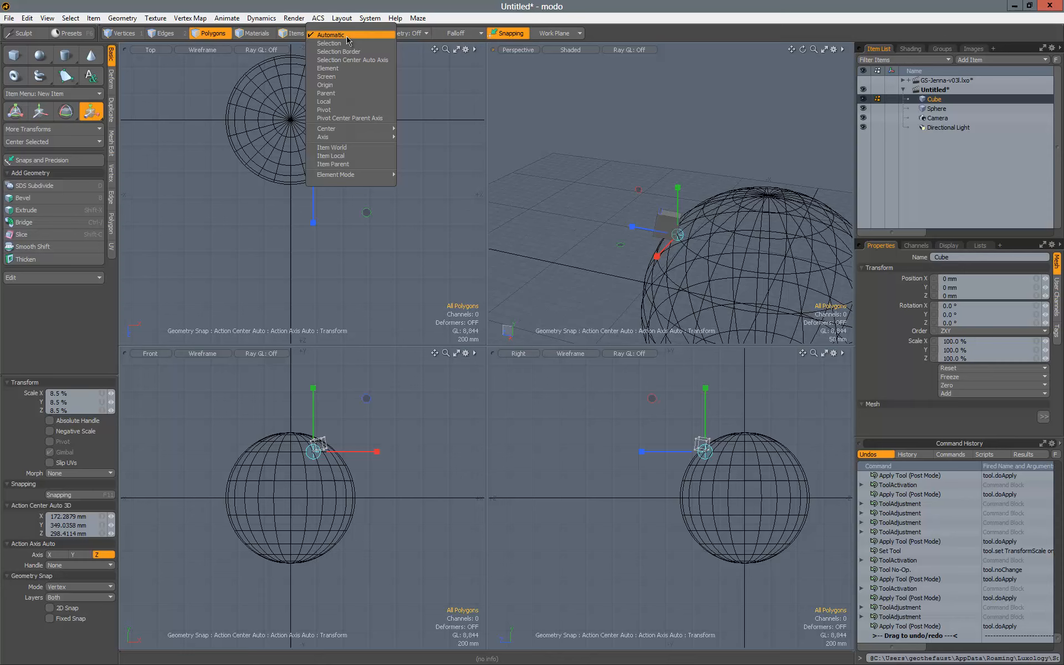
{"action": "left_click", "coordinate": [330, 34]}
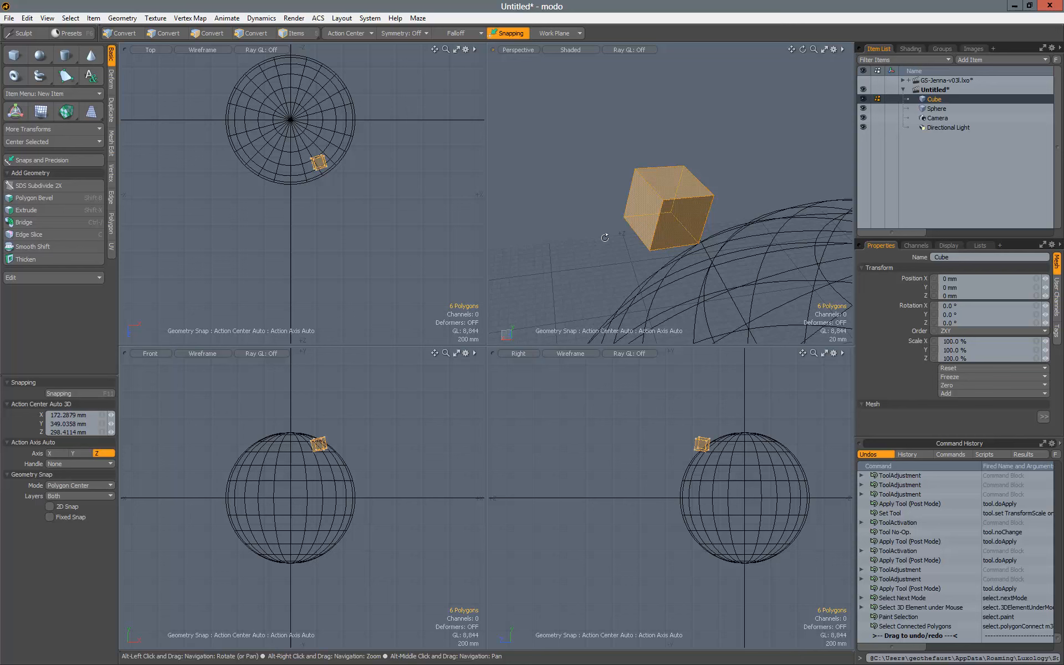
{"action": "left_click", "coordinate": [212, 32]}
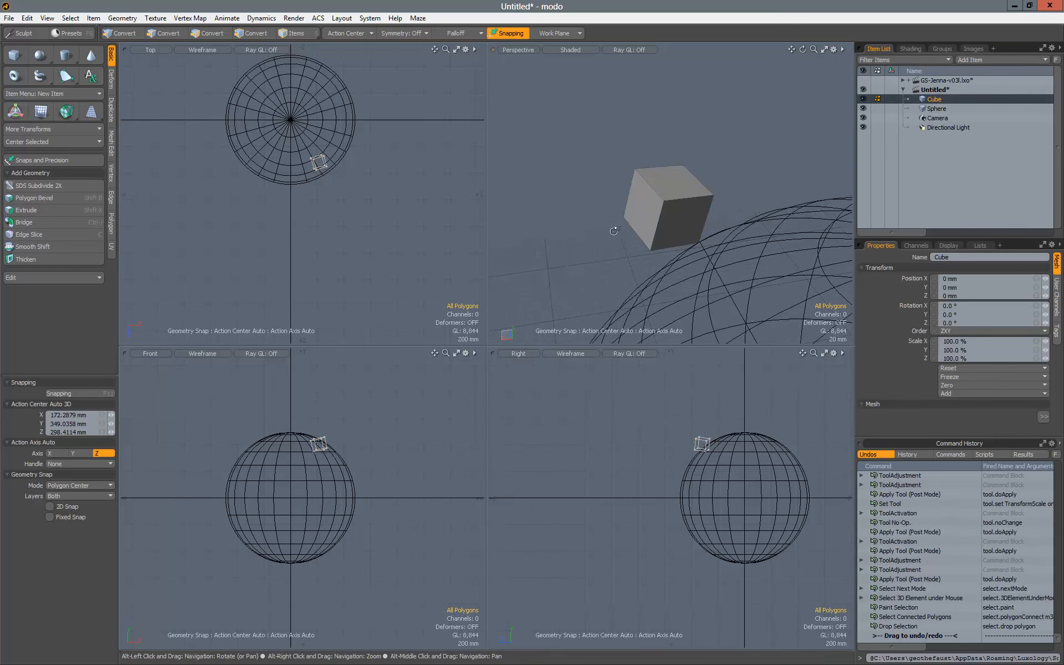
{"action": "left_click", "coordinate": [211, 32]}
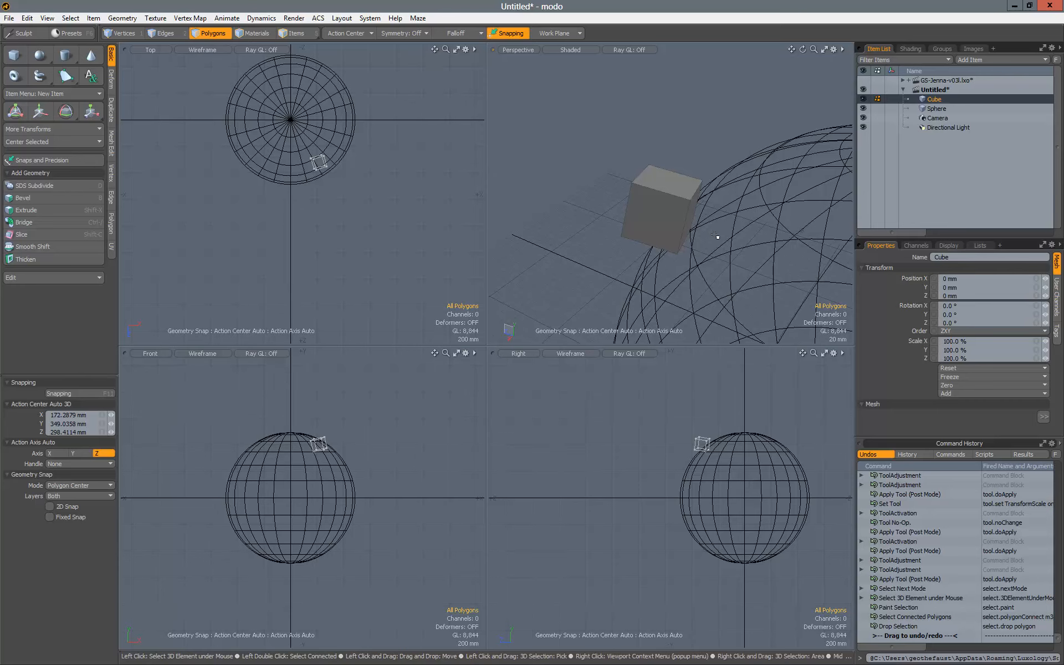